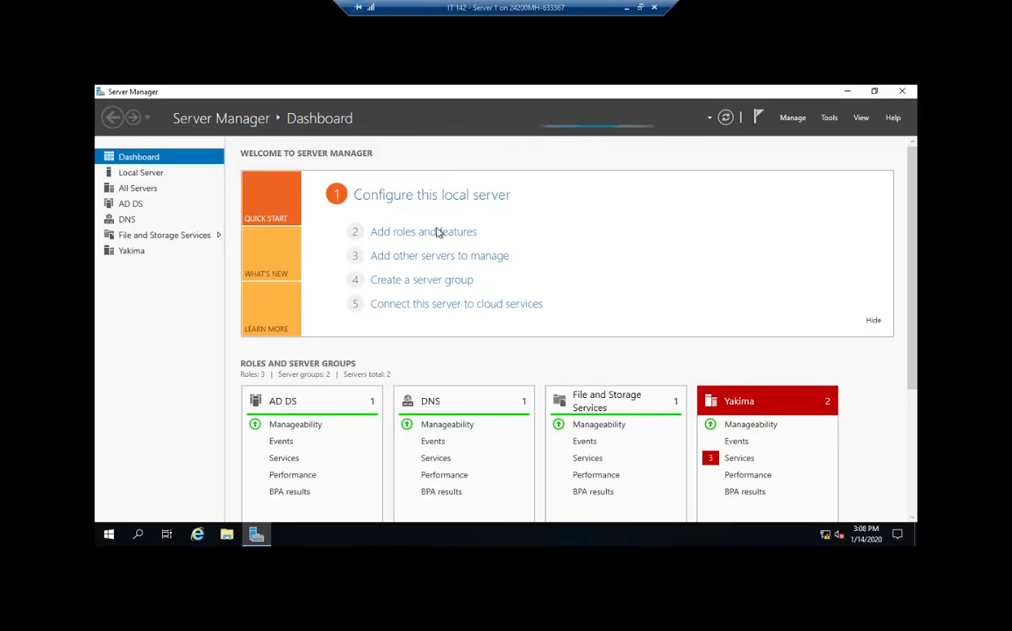
pyautogui.moveTo(207, 119)
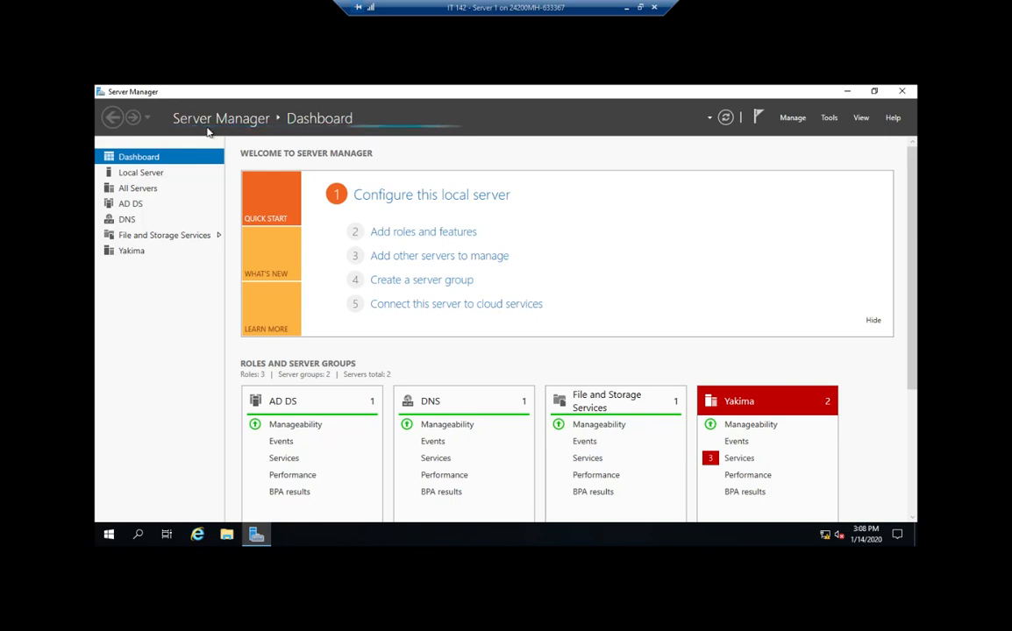
pyautogui.moveTo(248, 132)
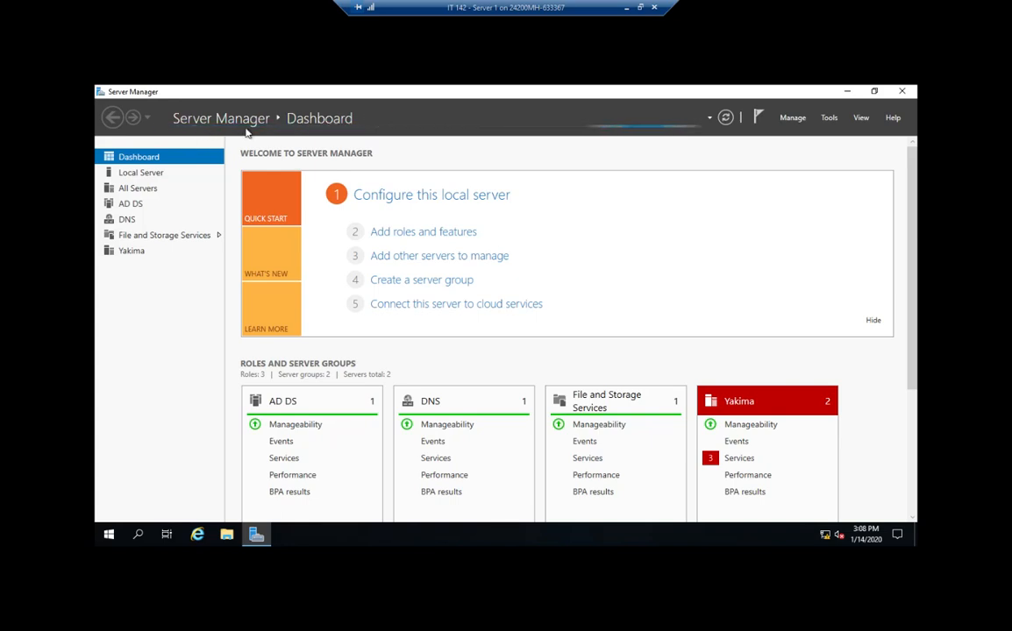
# Dismiss the failed Automatic Refresh task from Server Manager's notifications
pyautogui.click(828, 117)
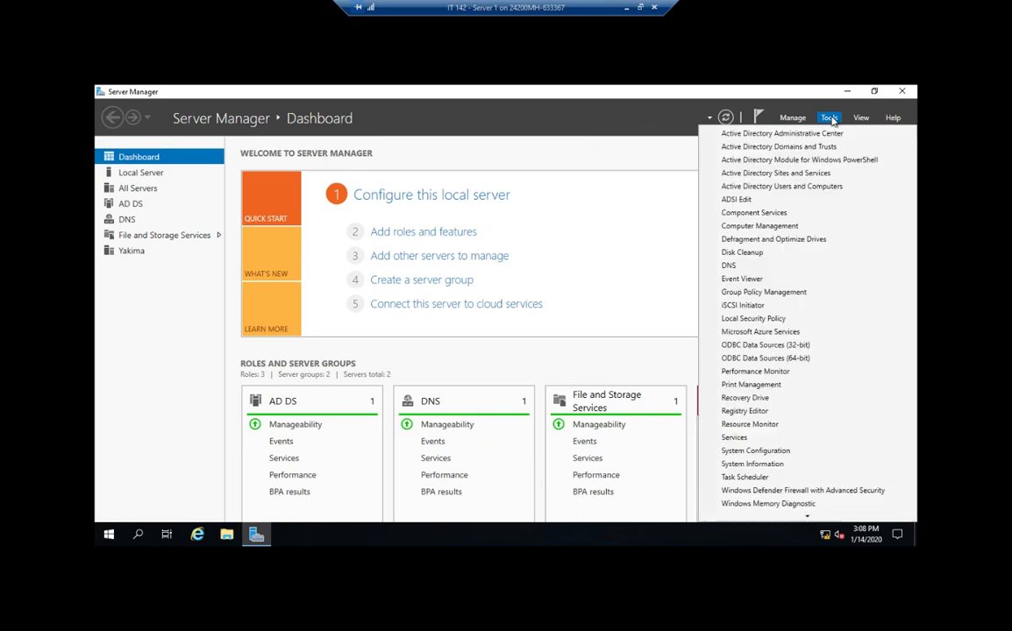
pyautogui.moveTo(814, 127)
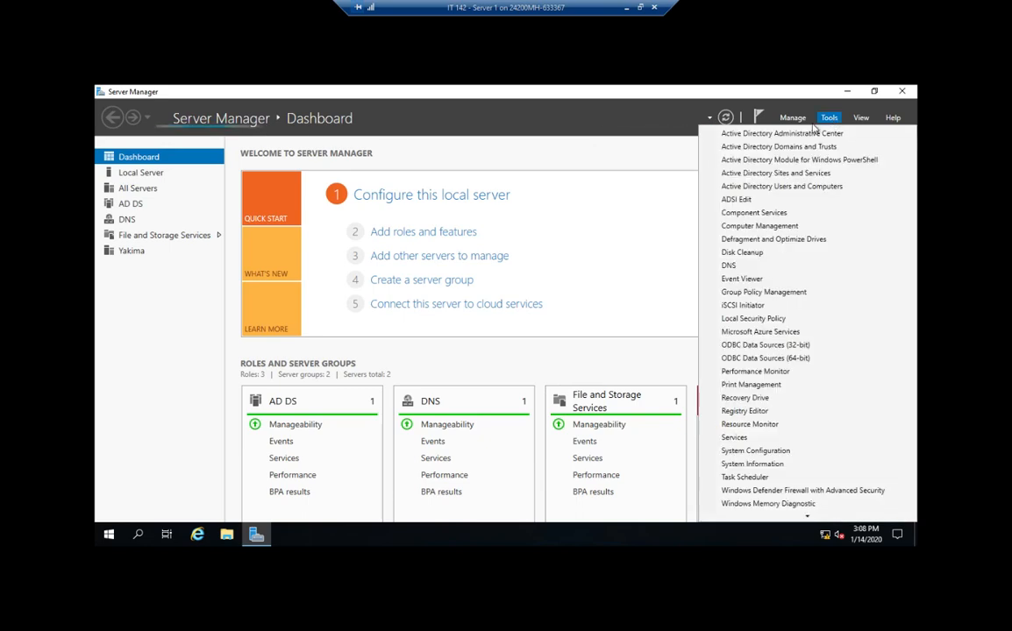
pyautogui.moveTo(781, 147)
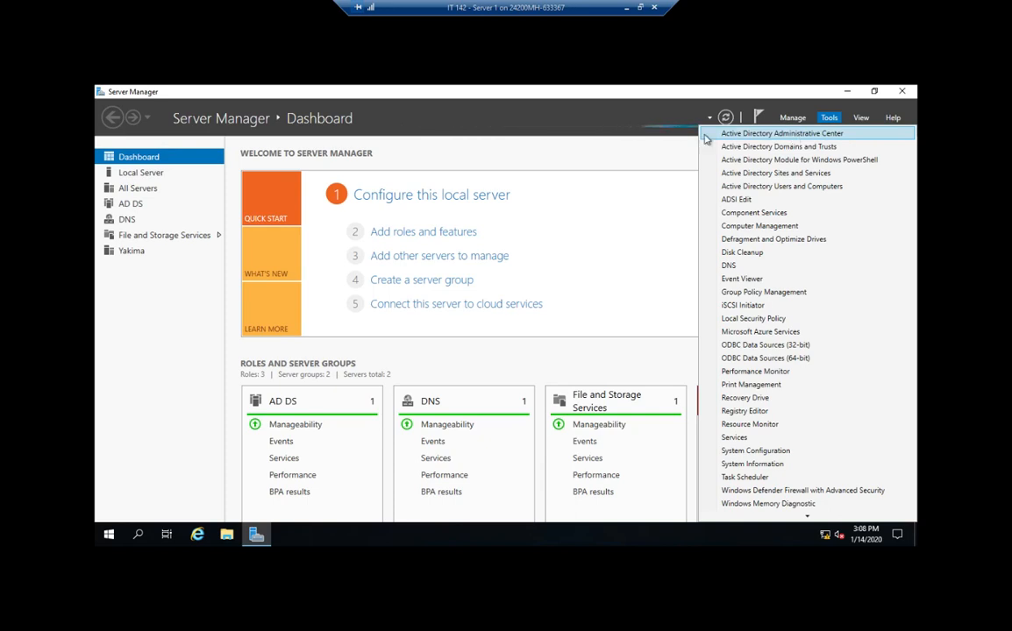
pyautogui.moveTo(772, 186)
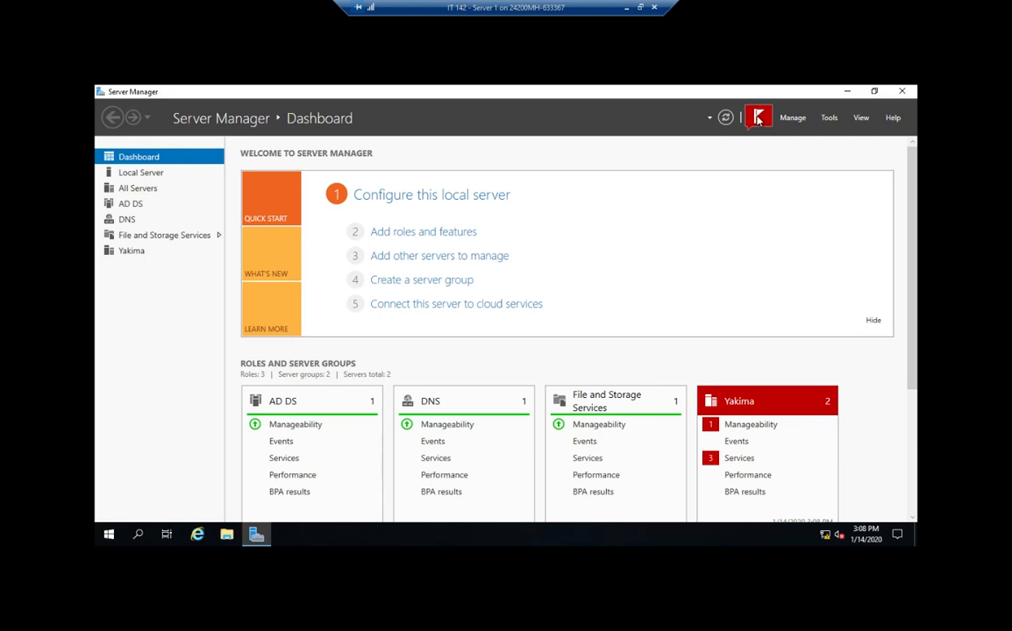
pyautogui.click(757, 116)
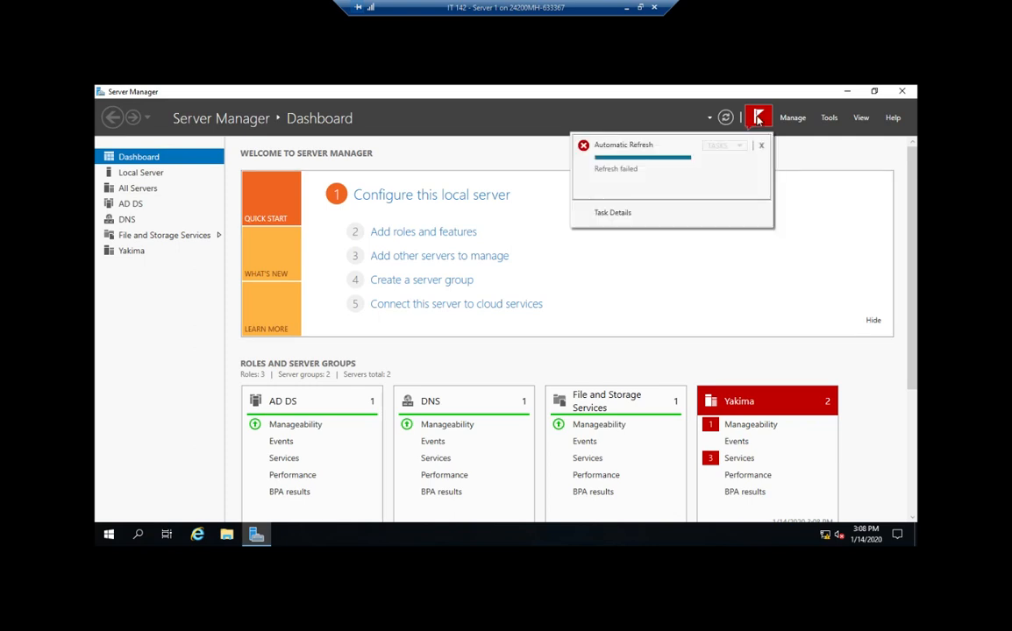
pyautogui.moveTo(761, 146)
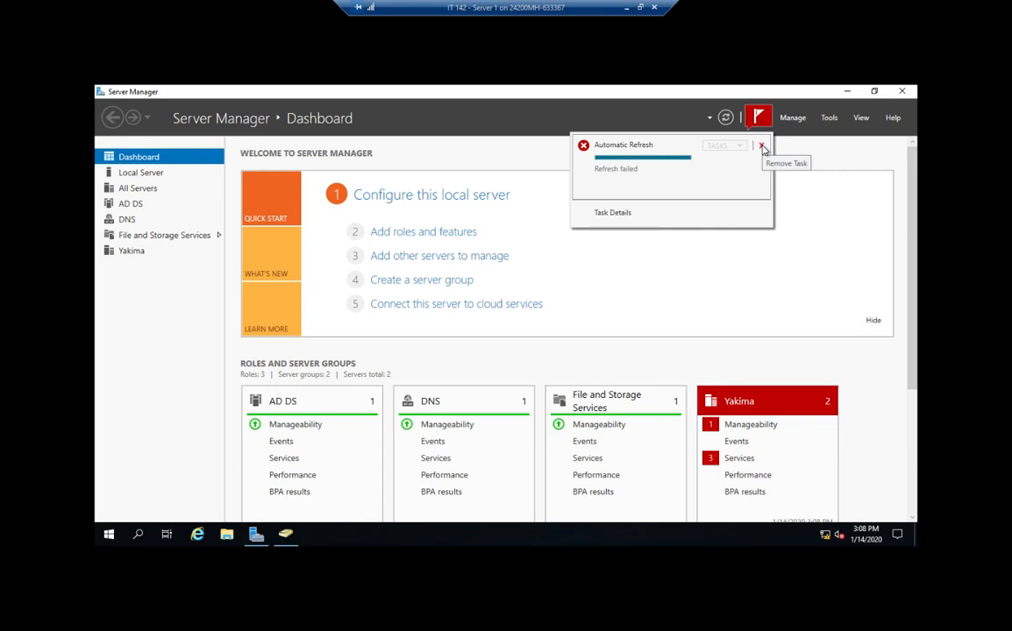
pyautogui.click(762, 144)
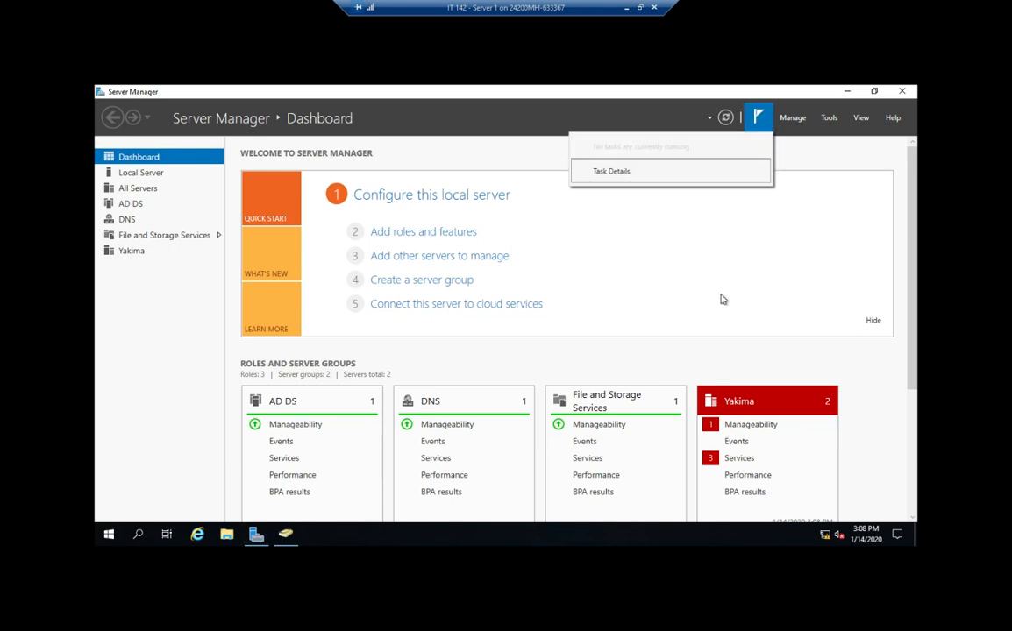
pyautogui.moveTo(285, 535)
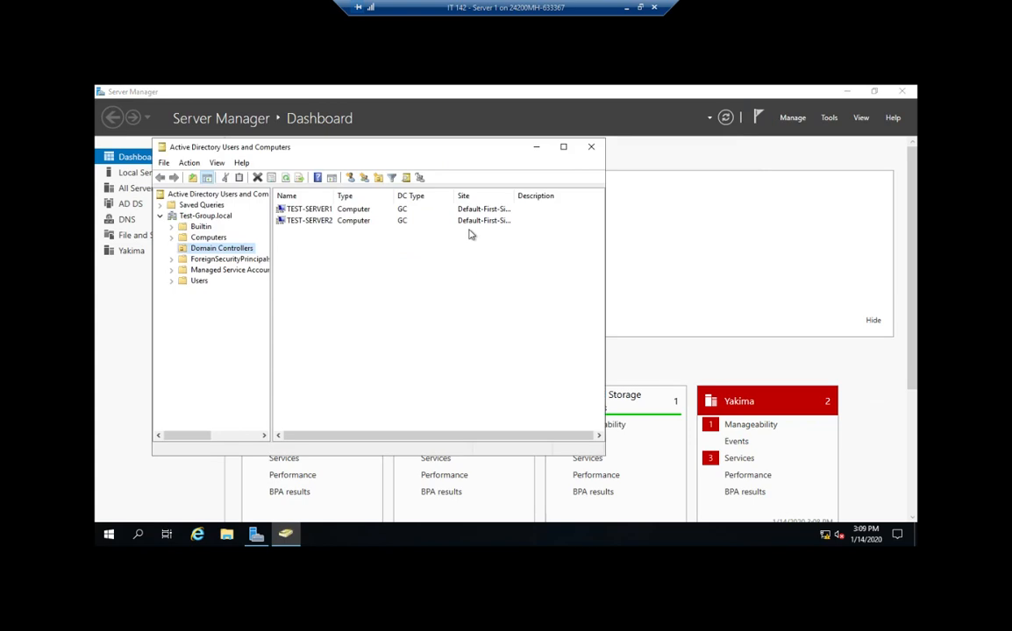
pyautogui.moveTo(559, 149)
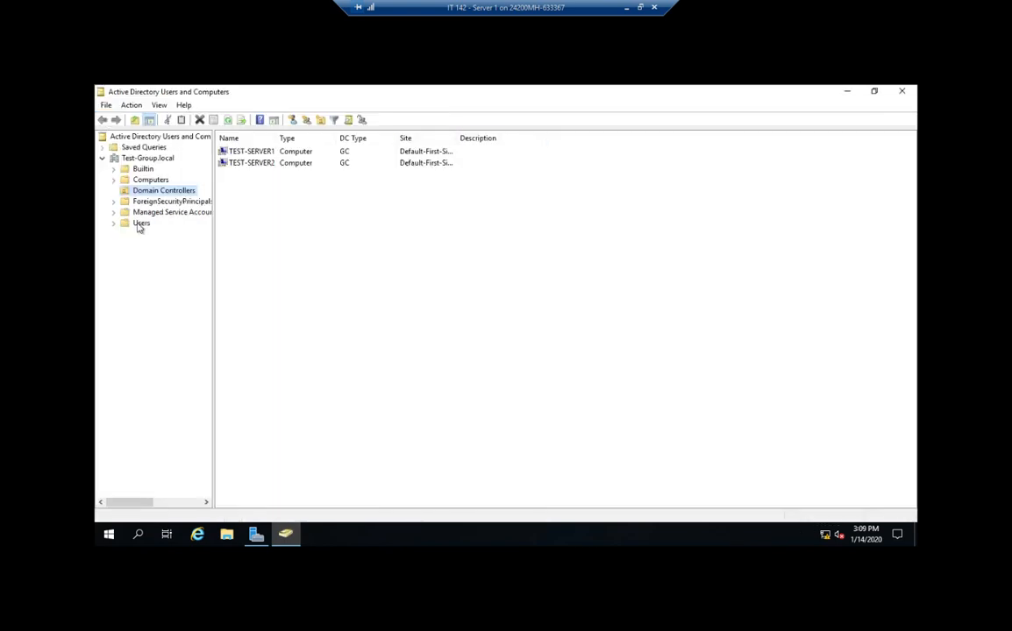
# Show the Users container and widen the Name column so full names are readable
pyautogui.click(141, 222)
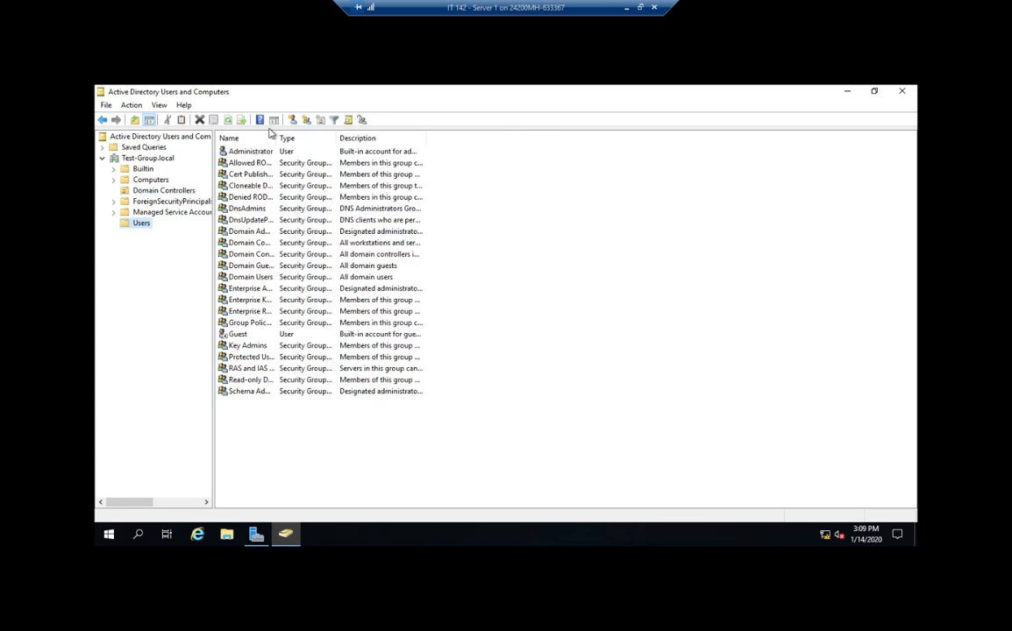
pyautogui.moveTo(276, 138); pyautogui.dragTo(308, 138)
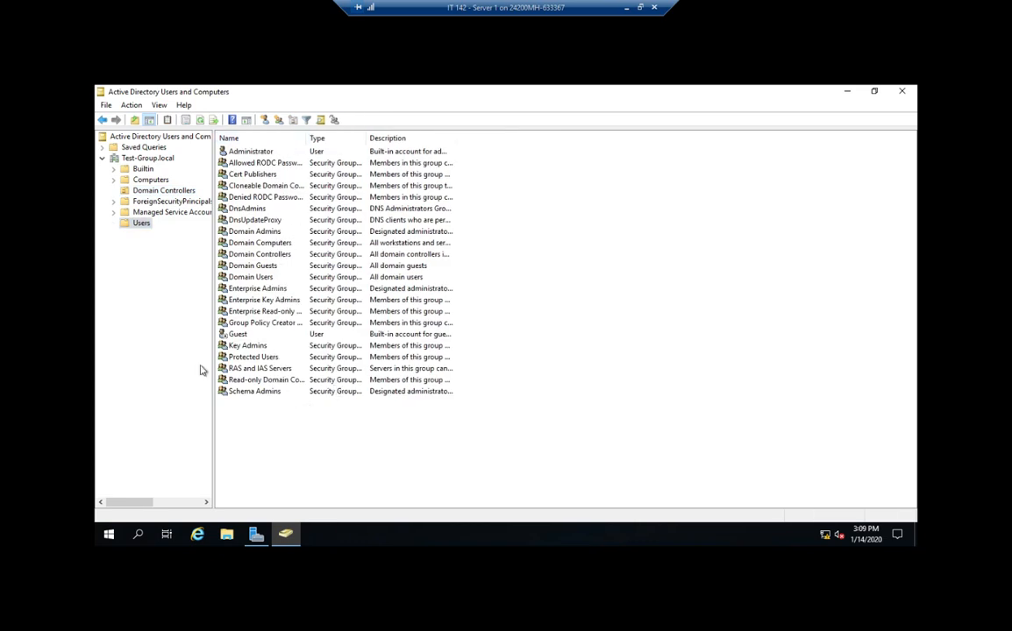
# Open a blank New Object – User form for Test-Group.local/Users
pyautogui.rightClick(141, 223)
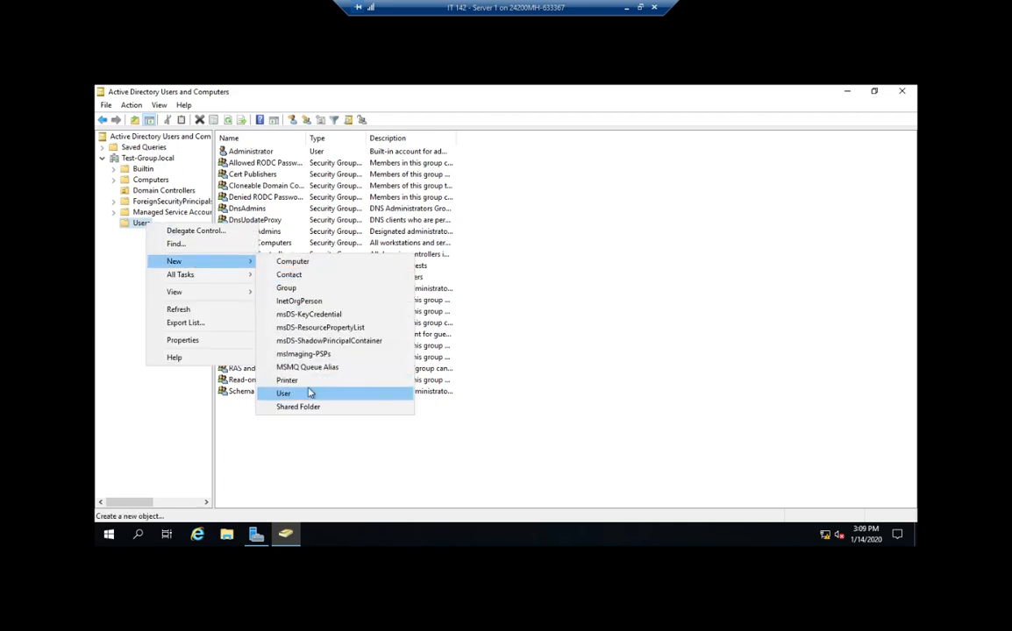
pyautogui.moveTo(305, 392)
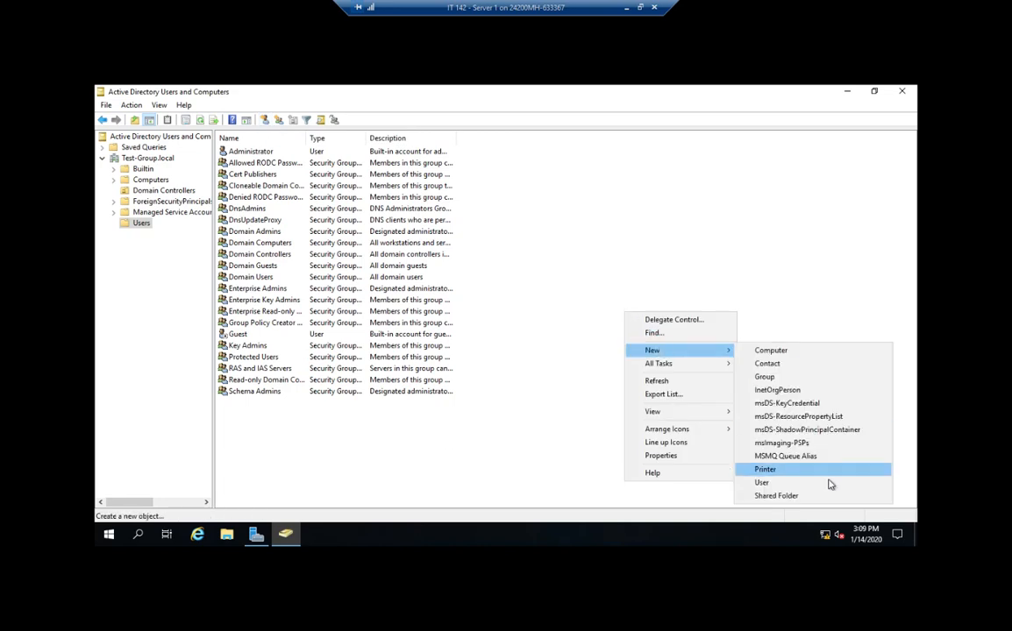
pyautogui.click(761, 483)
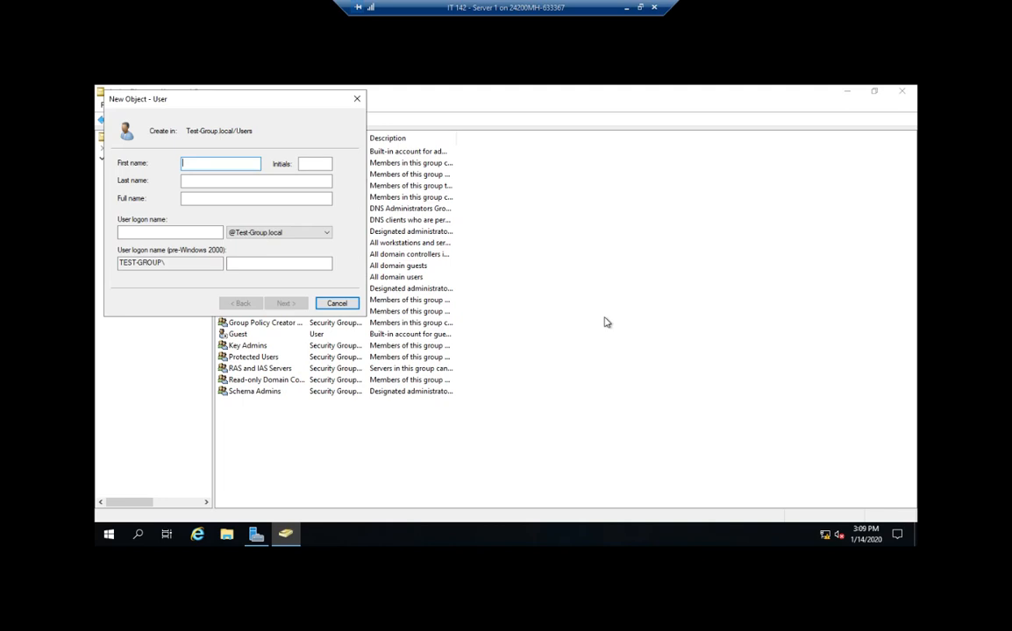
pyautogui.write('Dai')
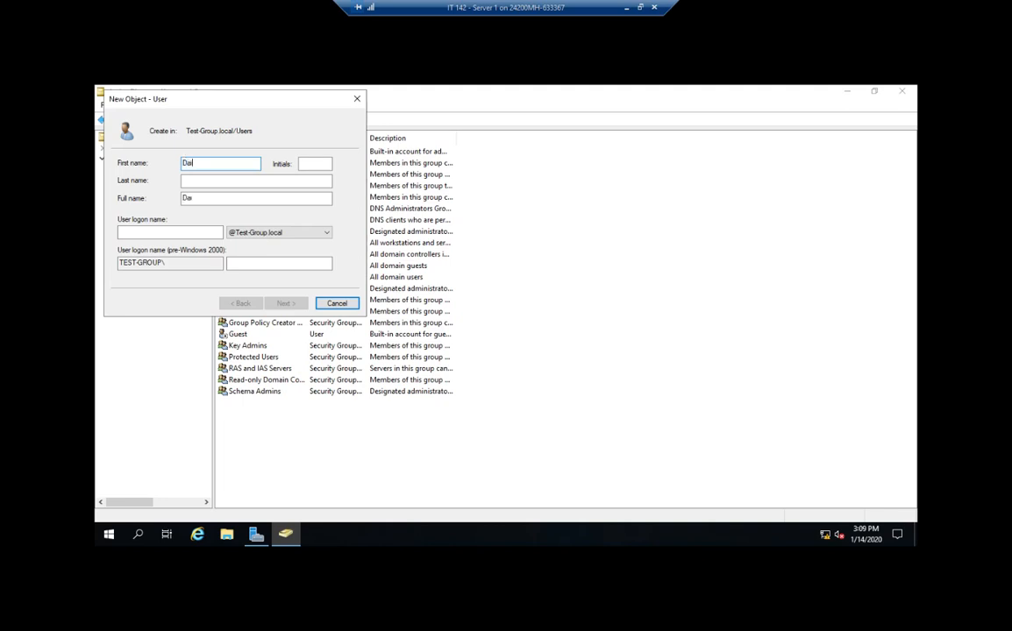
pyautogui.press('BackSpace')
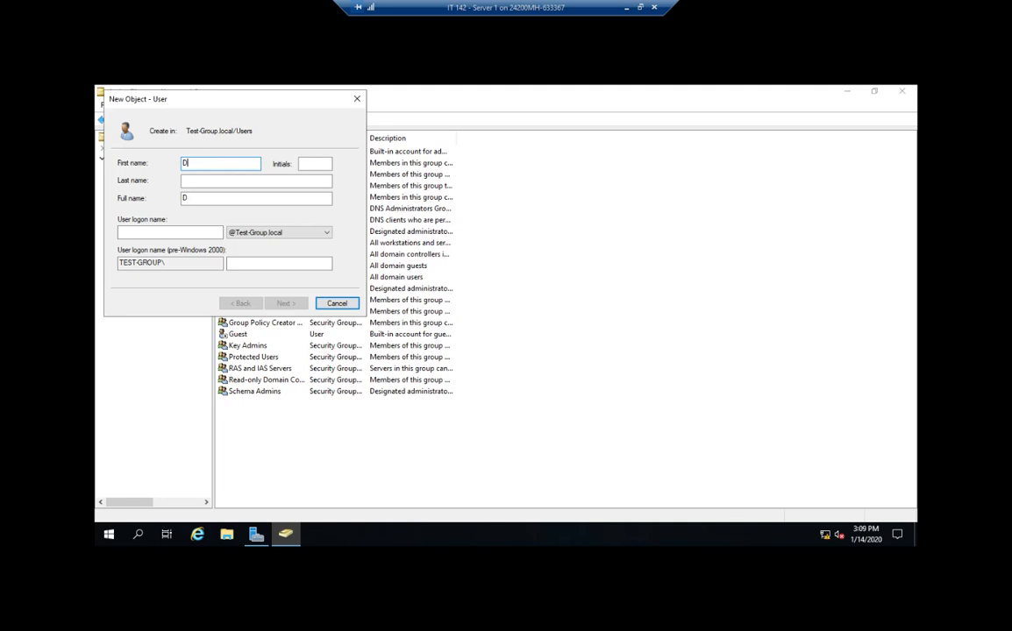
pyautogui.write('iane')
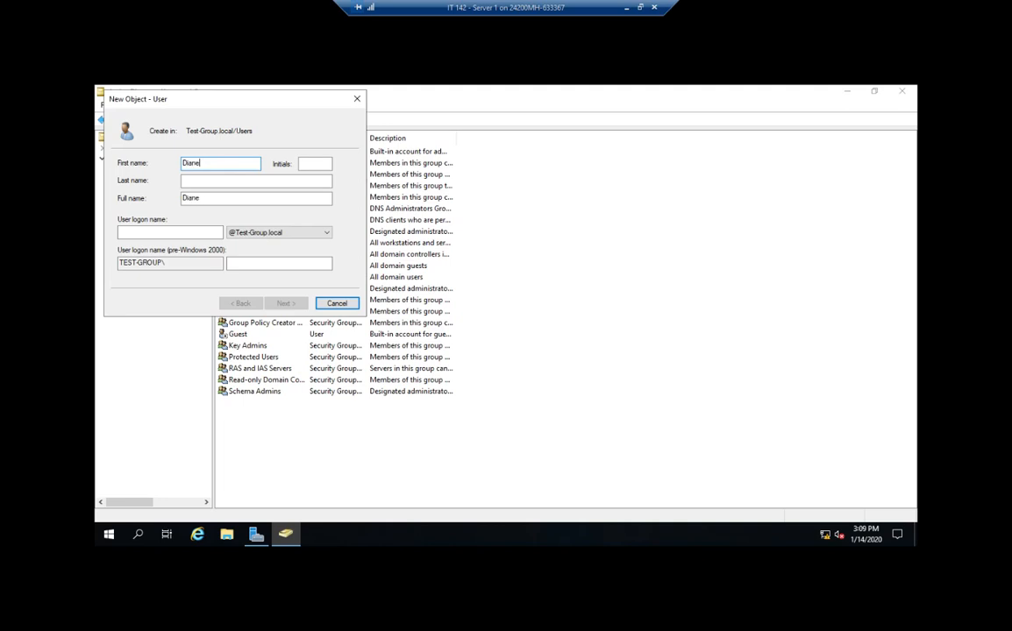
pyautogui.write('W')
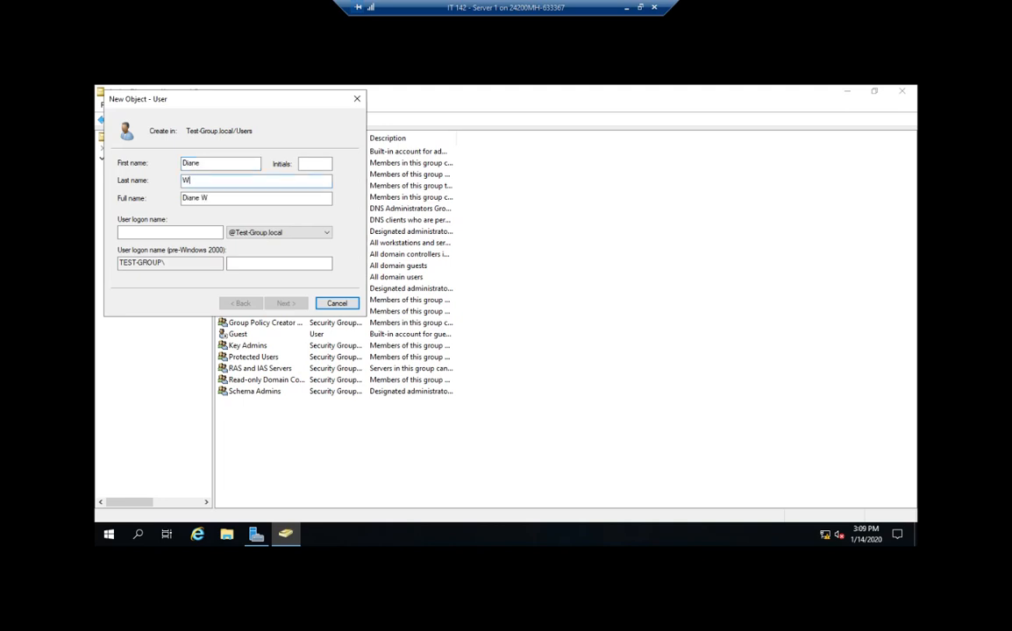
pyautogui.write('ilson')
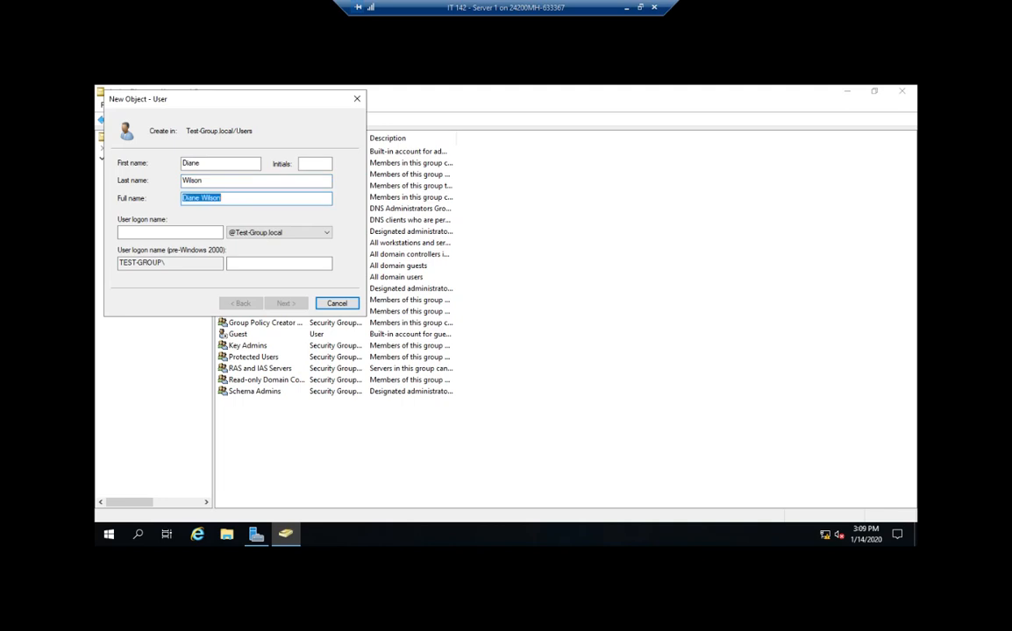
pyautogui.click(170, 233)
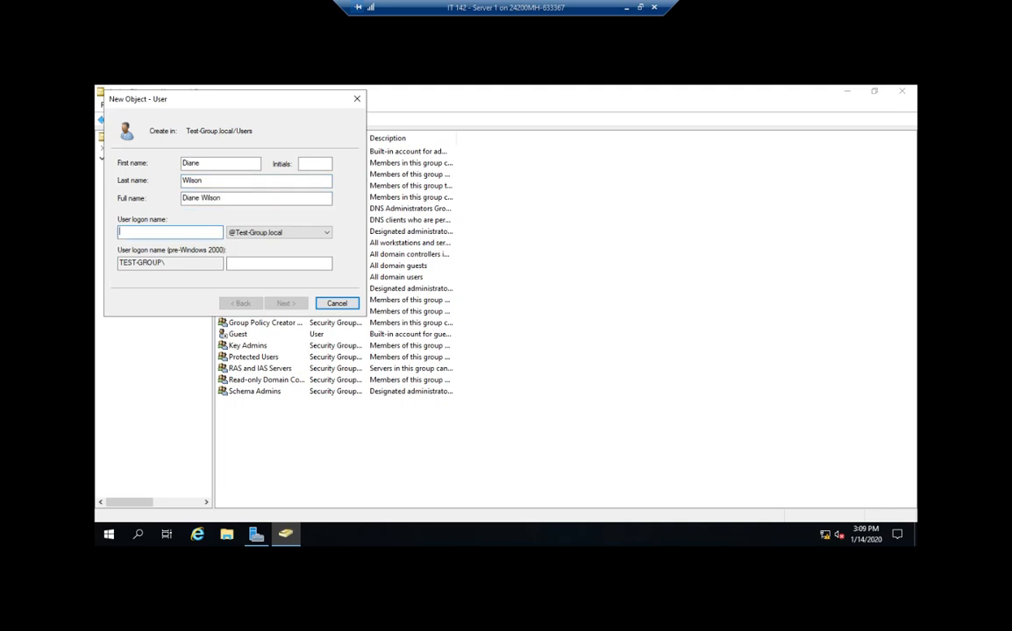
pyautogui.write('dwilson')
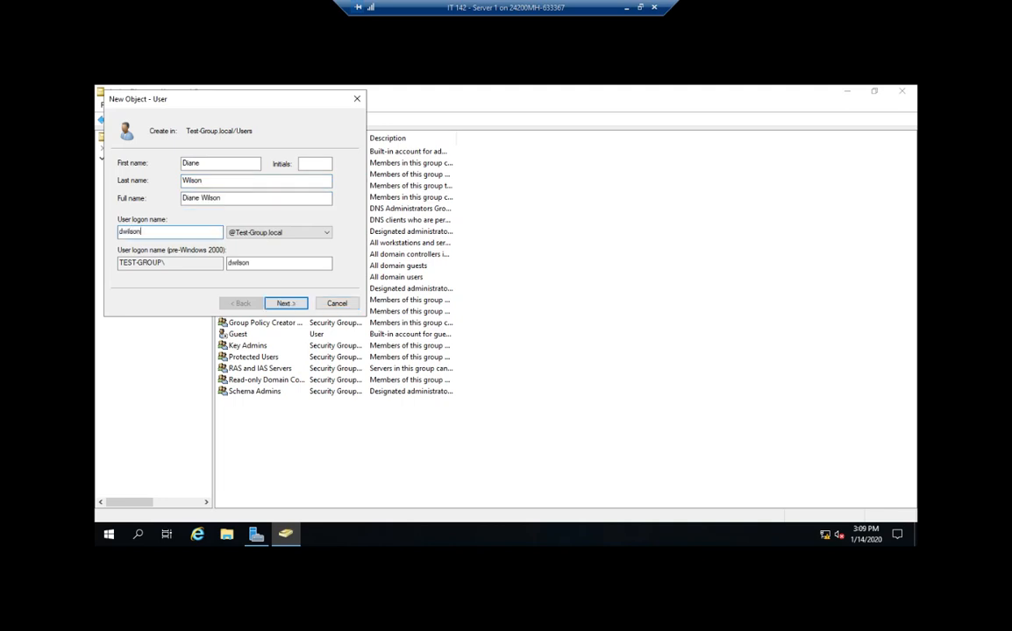
pyautogui.click(285, 303)
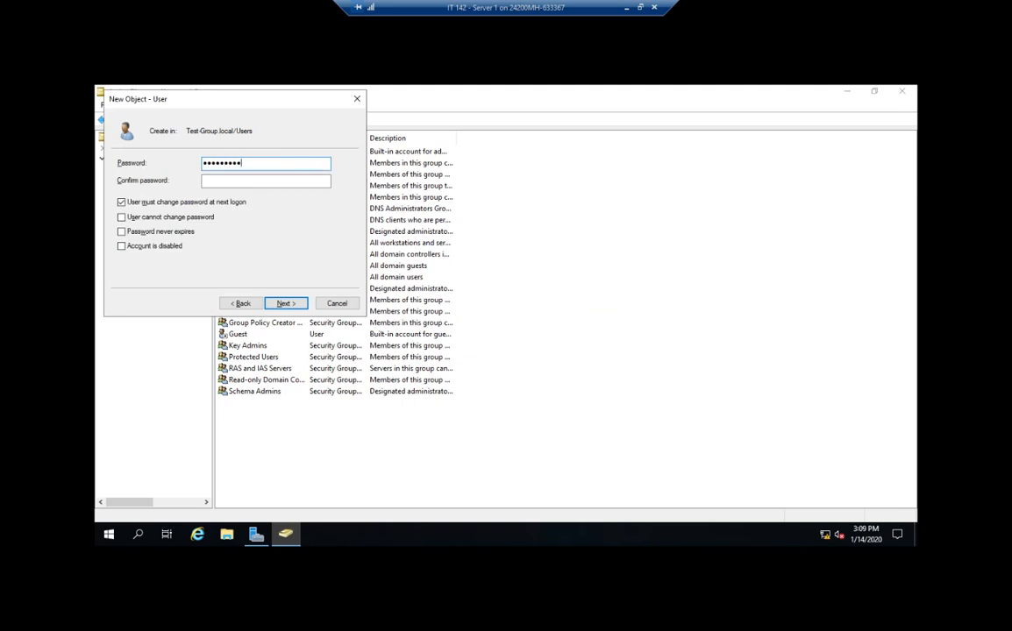
# Enter and confirm Diane's password, requiring a change at next logon, and view the summary
pyautogui.write('•••••')
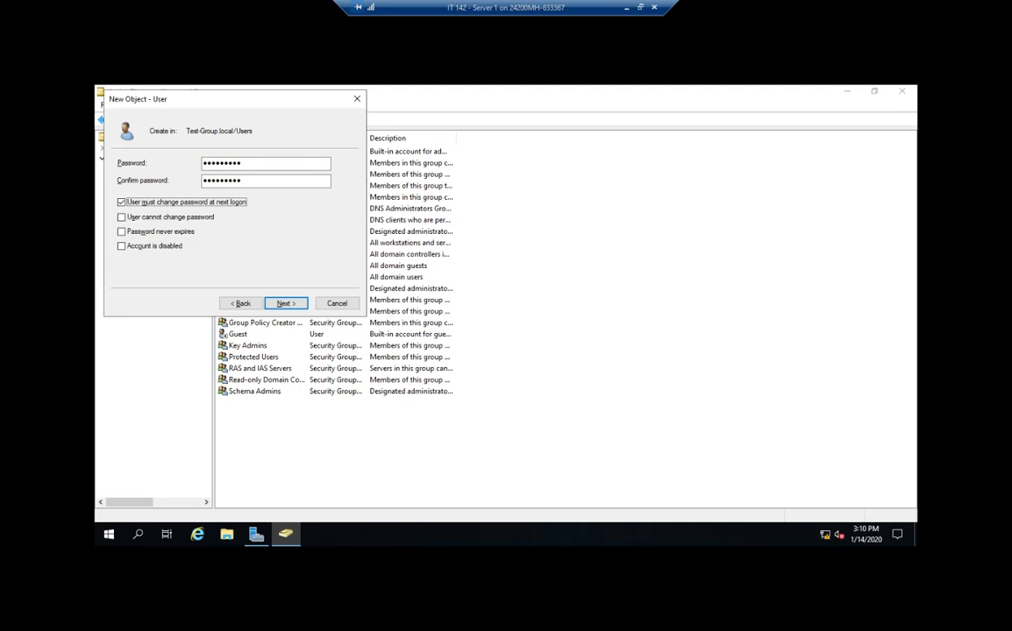
pyautogui.moveTo(605, 322)
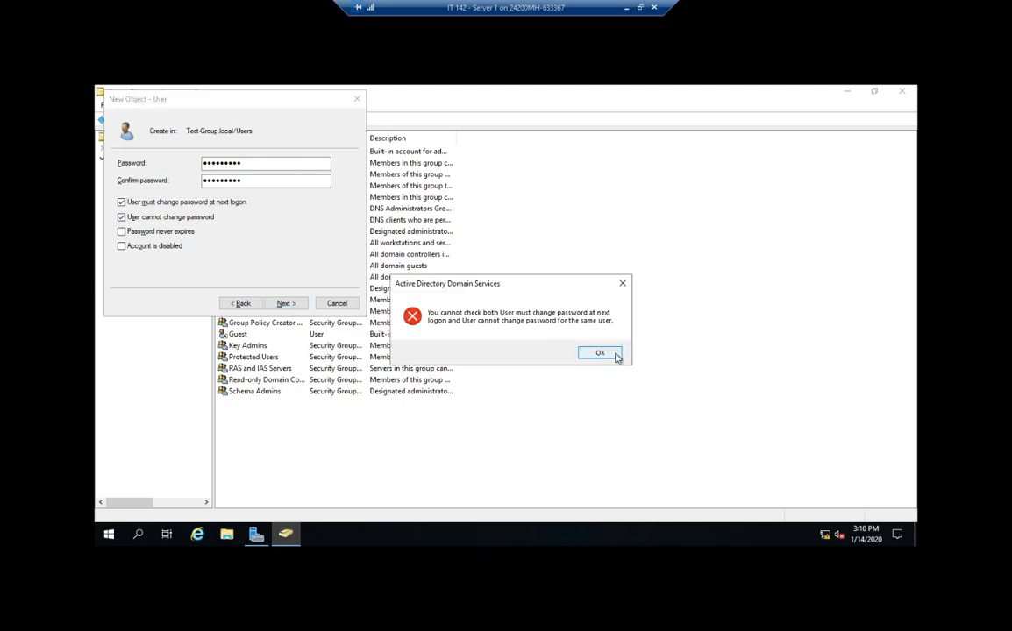
pyautogui.click(600, 353)
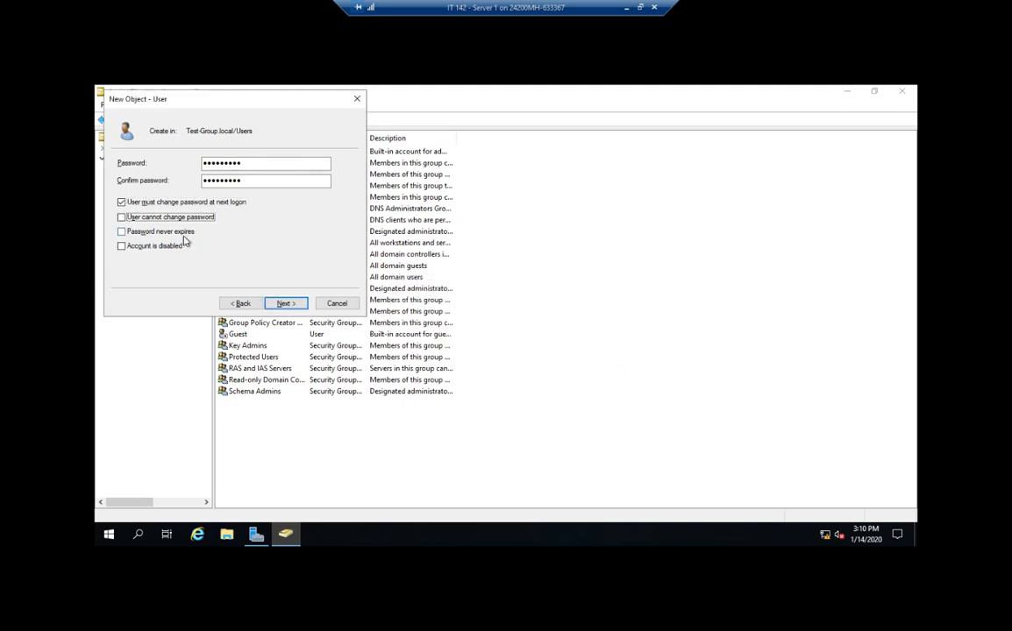
pyautogui.moveTo(224, 263)
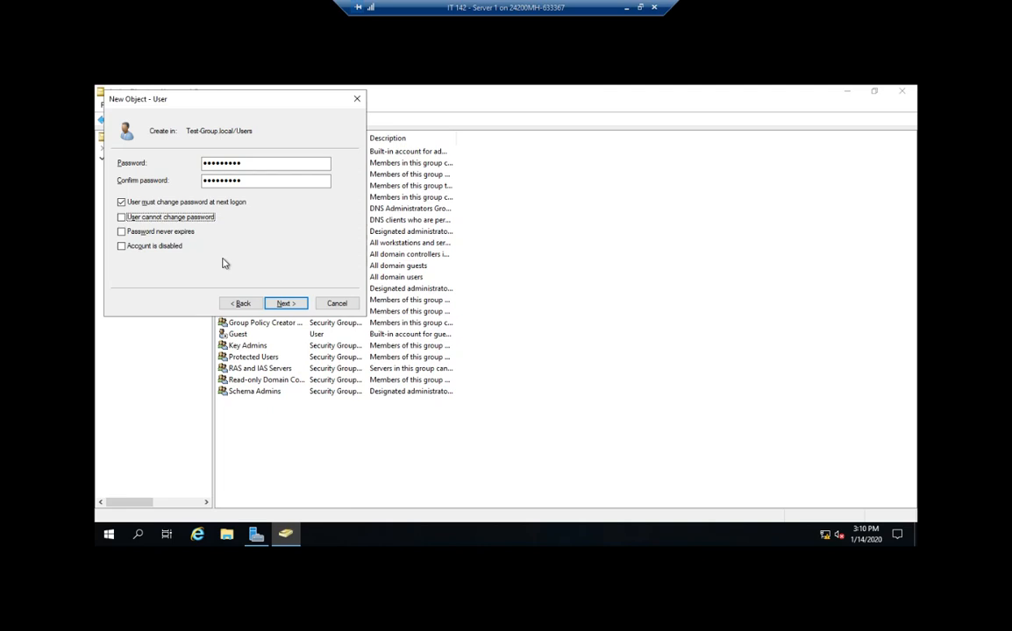
pyautogui.click(285, 303)
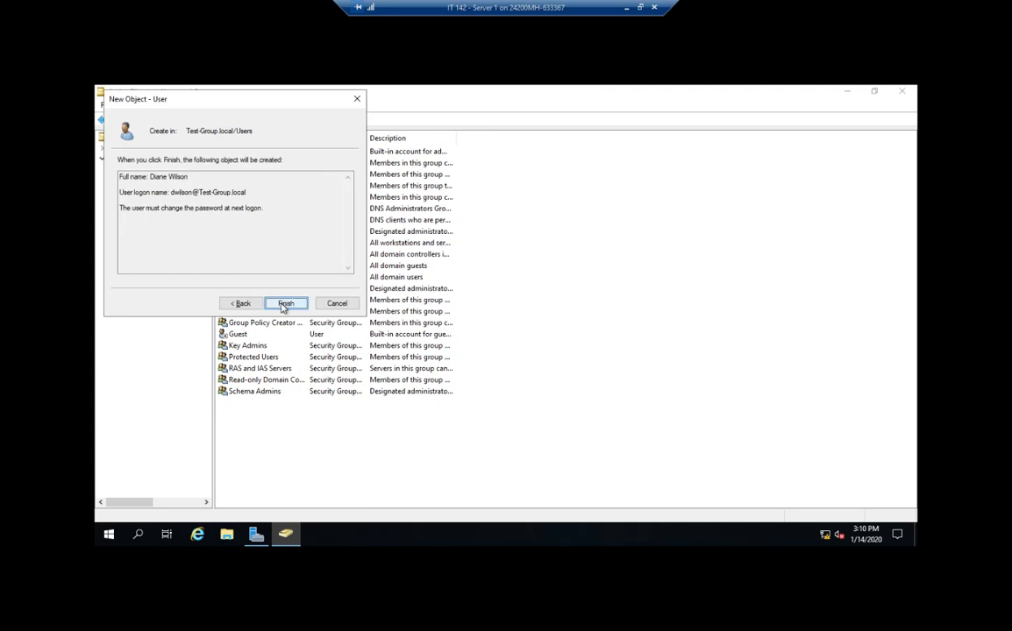
pyautogui.click(285, 303)
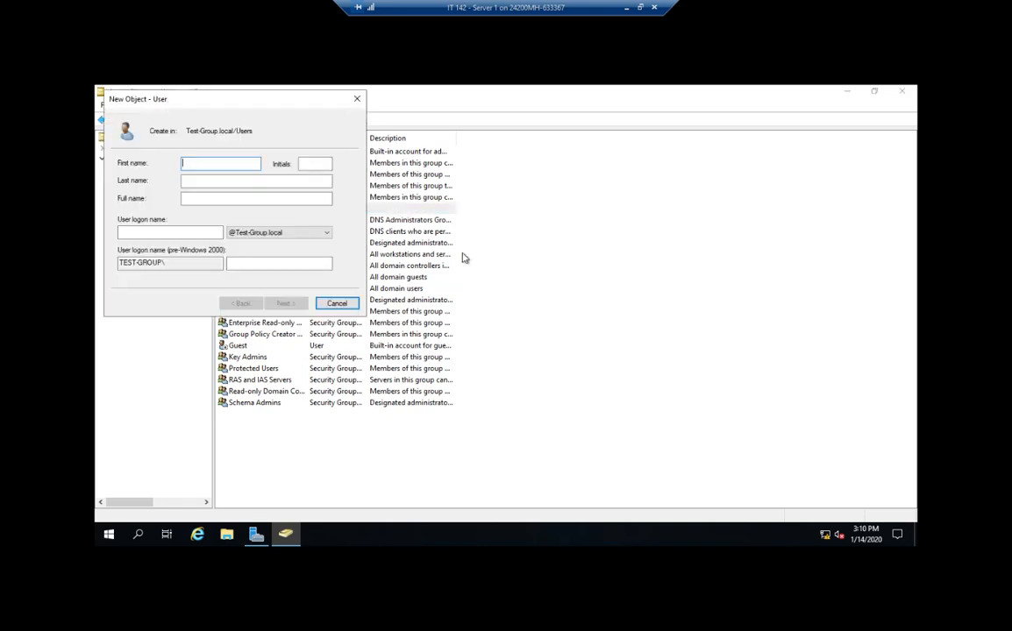
pyautogui.write('James')
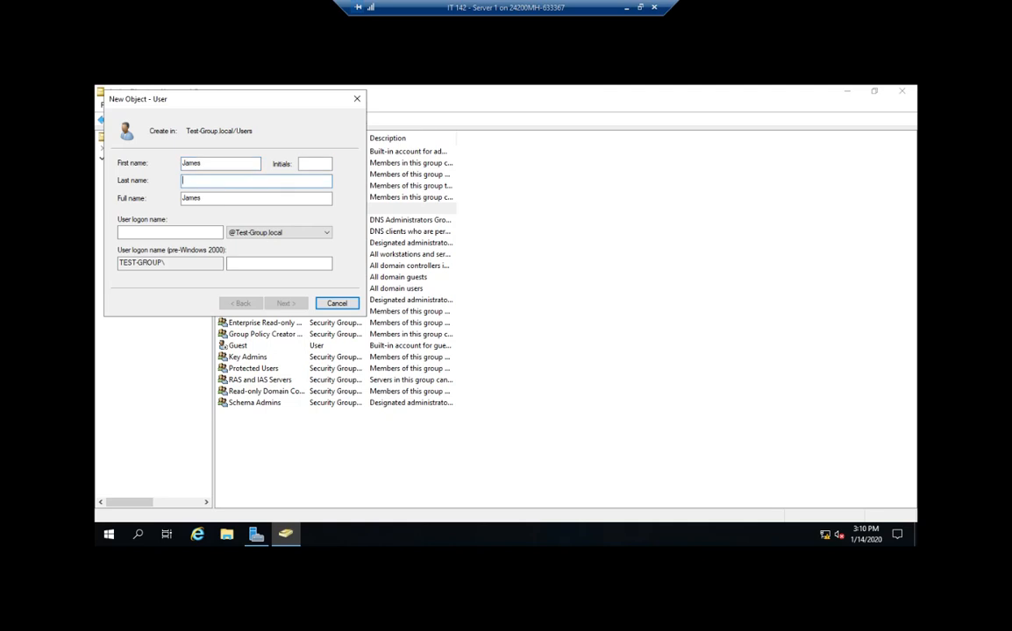
pyautogui.write('Winston')
pyautogui.click(170, 232)
pyautogui.write('j')
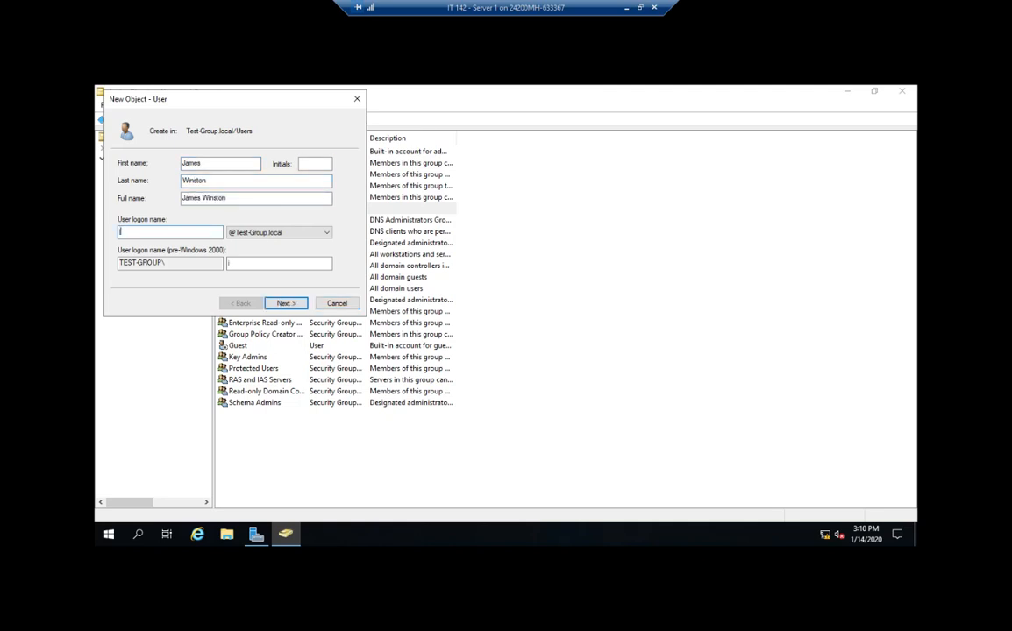
pyautogui.write('winston')
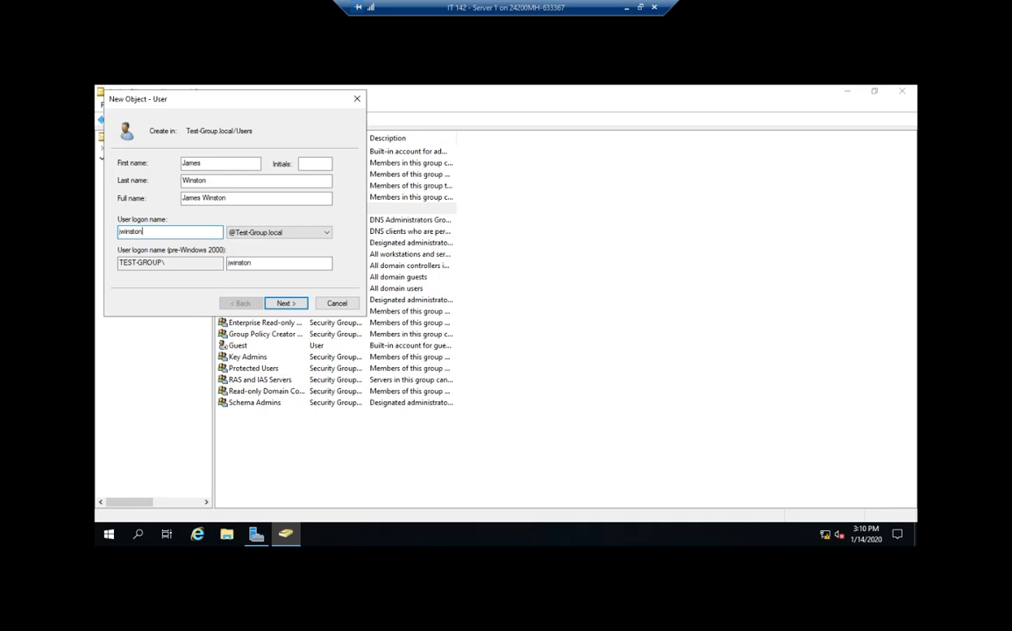
pyautogui.click(286, 302)
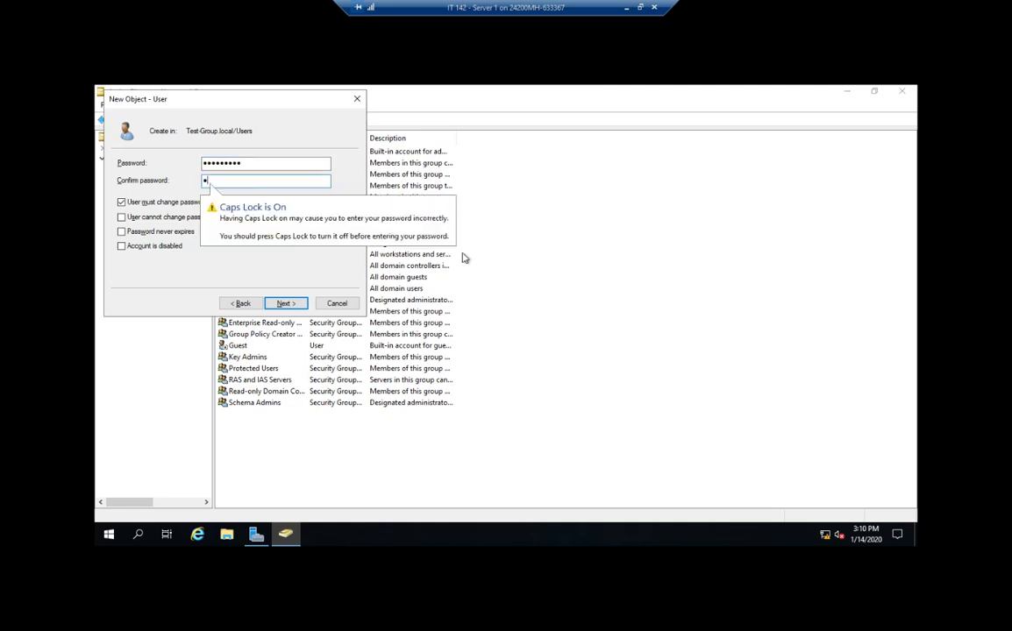
pyautogui.write('•')
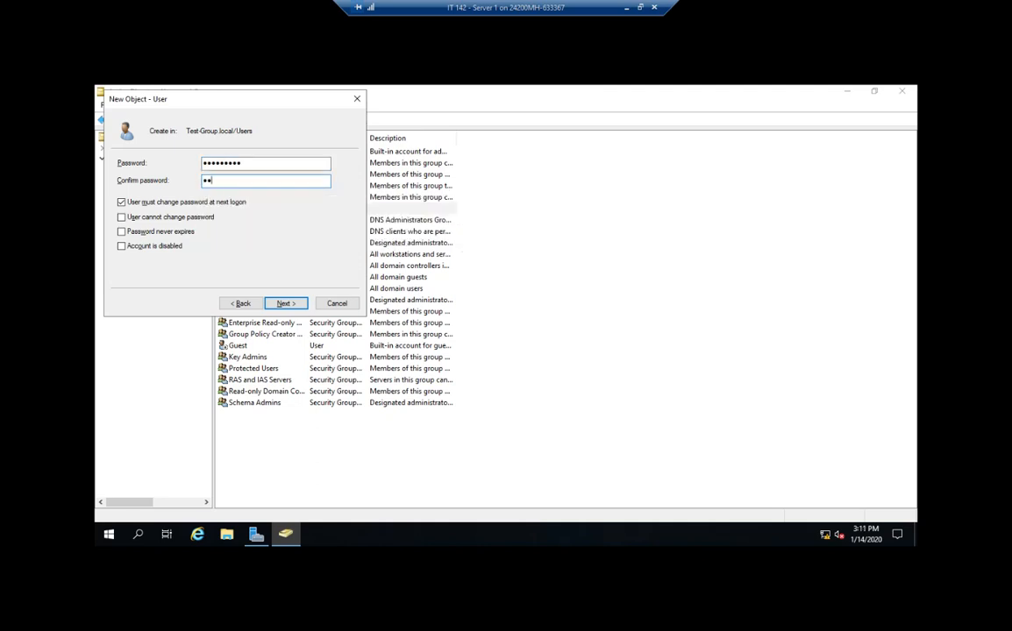
pyautogui.write('••••••••')
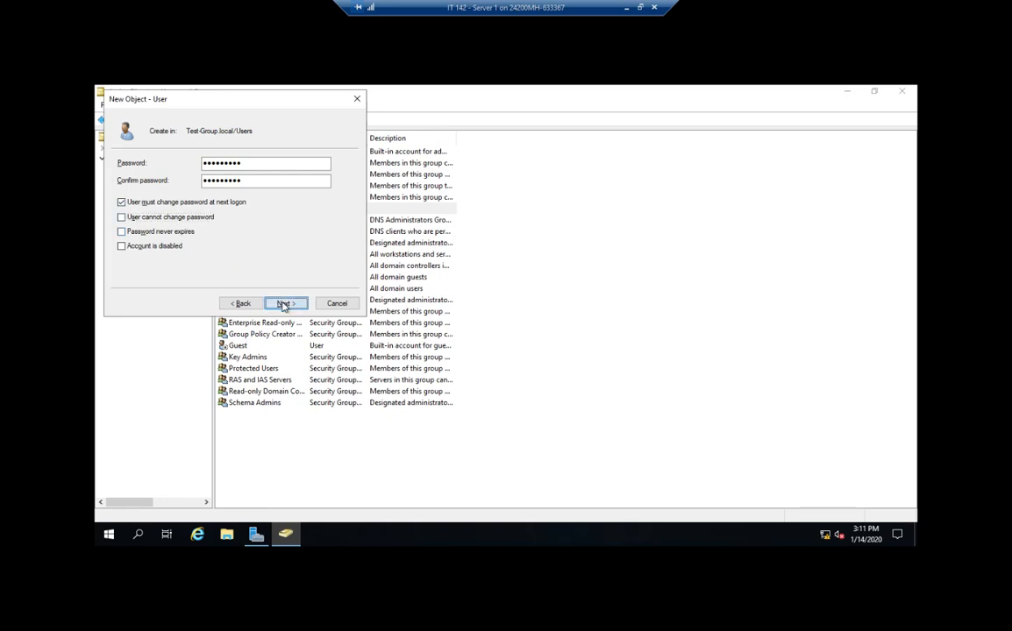
pyautogui.click(283, 302)
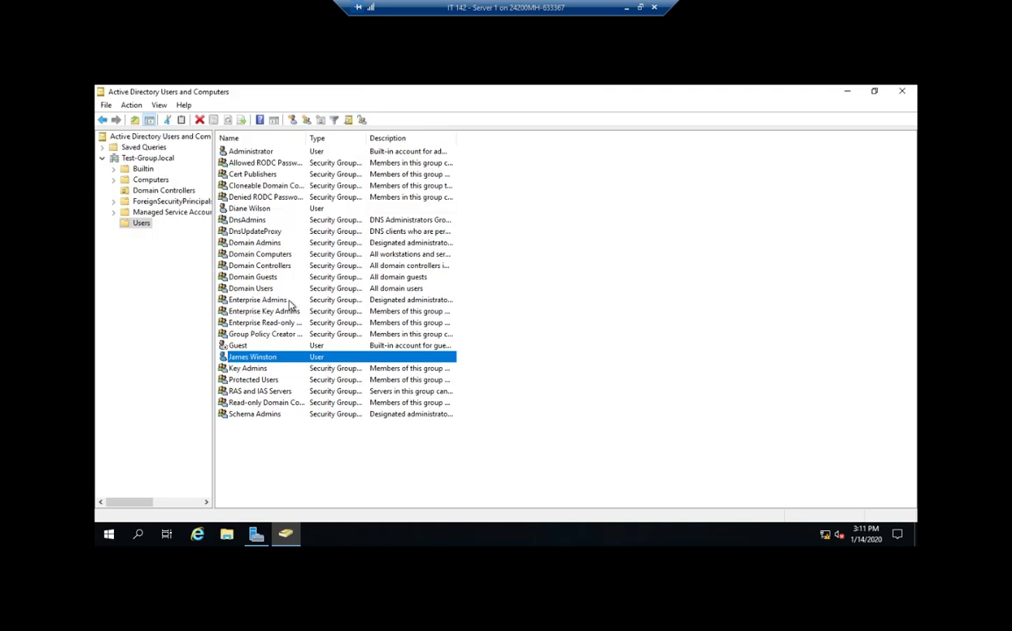
pyautogui.doubleClick(253, 357)
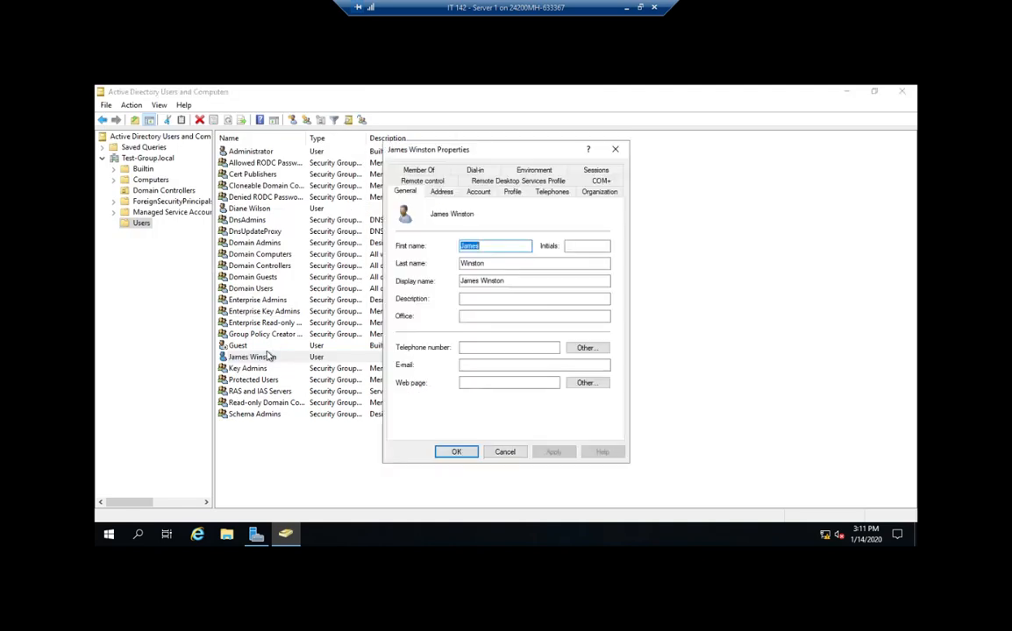
pyautogui.moveTo(502, 208)
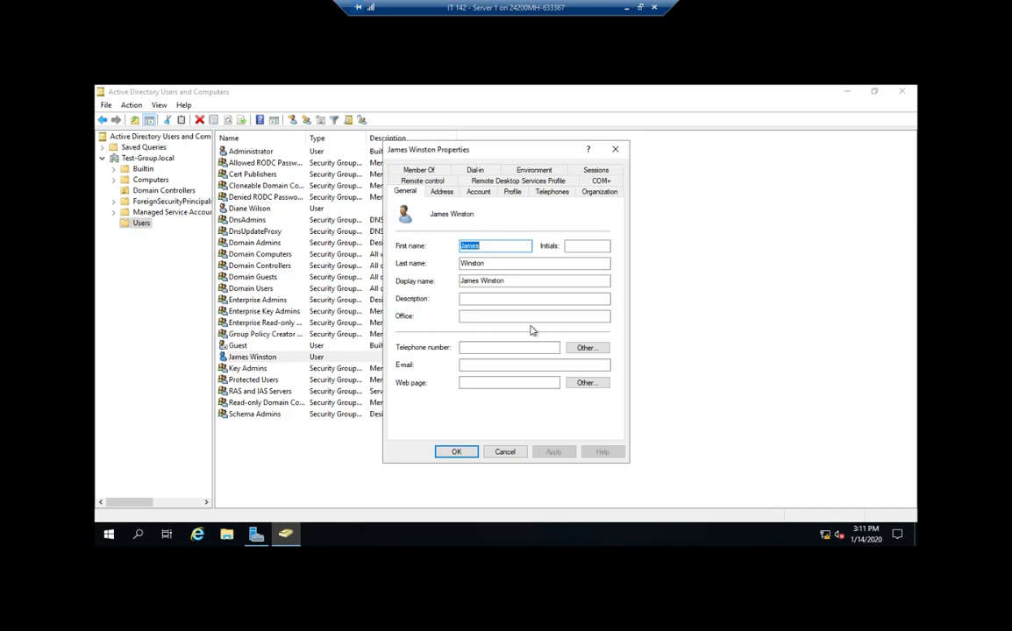
pyautogui.moveTo(448, 345)
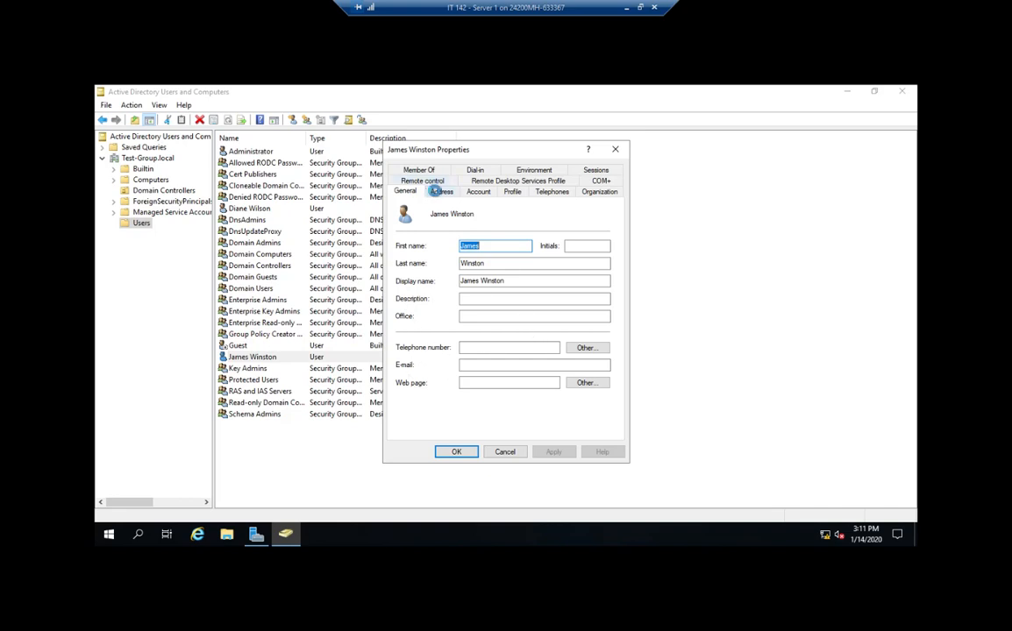
pyautogui.click(479, 191)
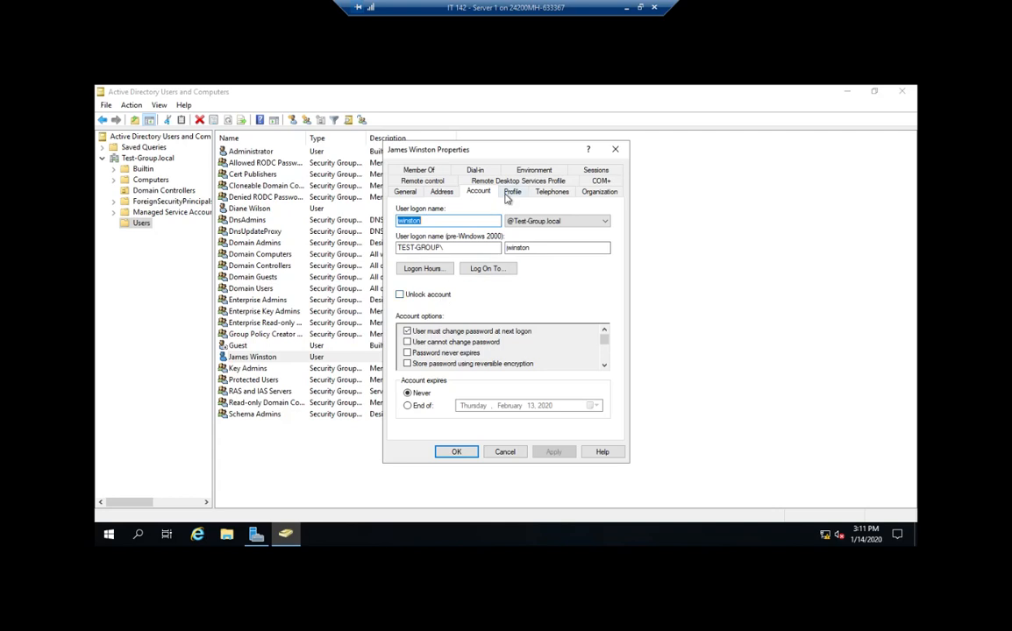
pyautogui.click(513, 192)
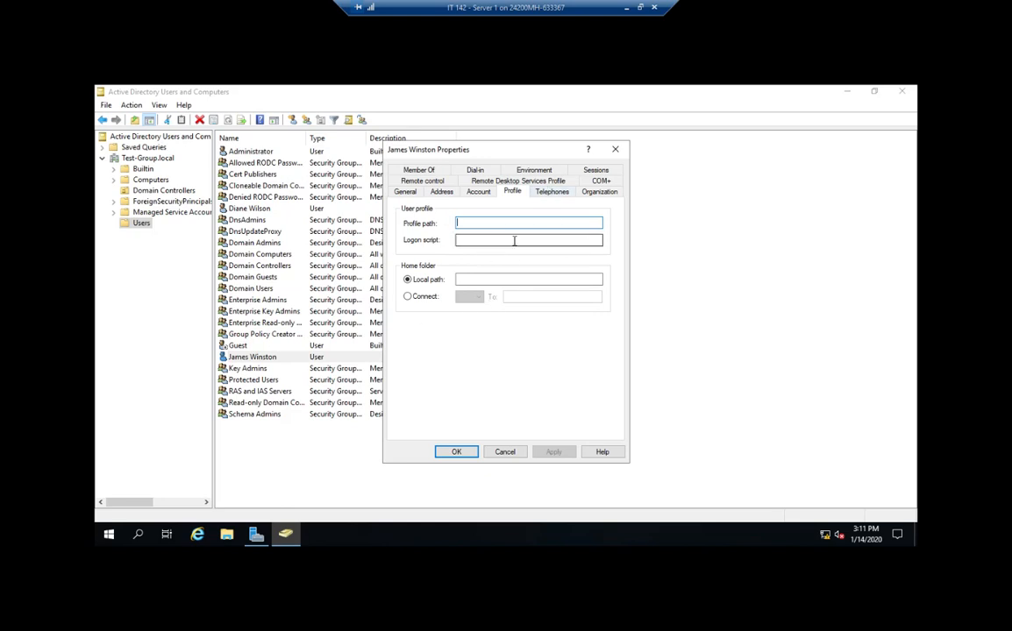
pyautogui.click(552, 191)
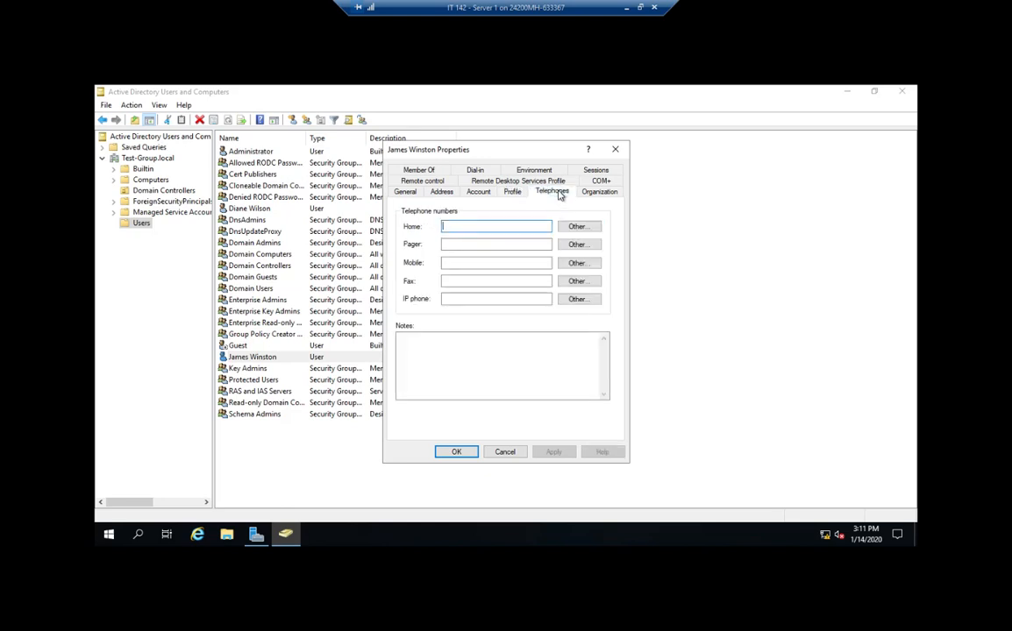
pyautogui.click(600, 191)
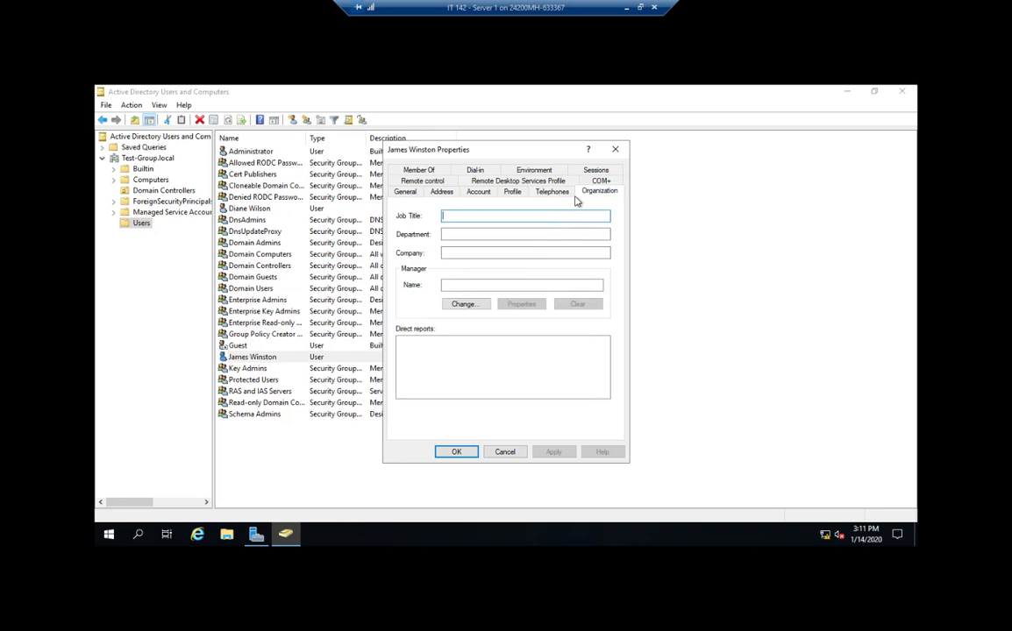
pyautogui.moveTo(414, 326)
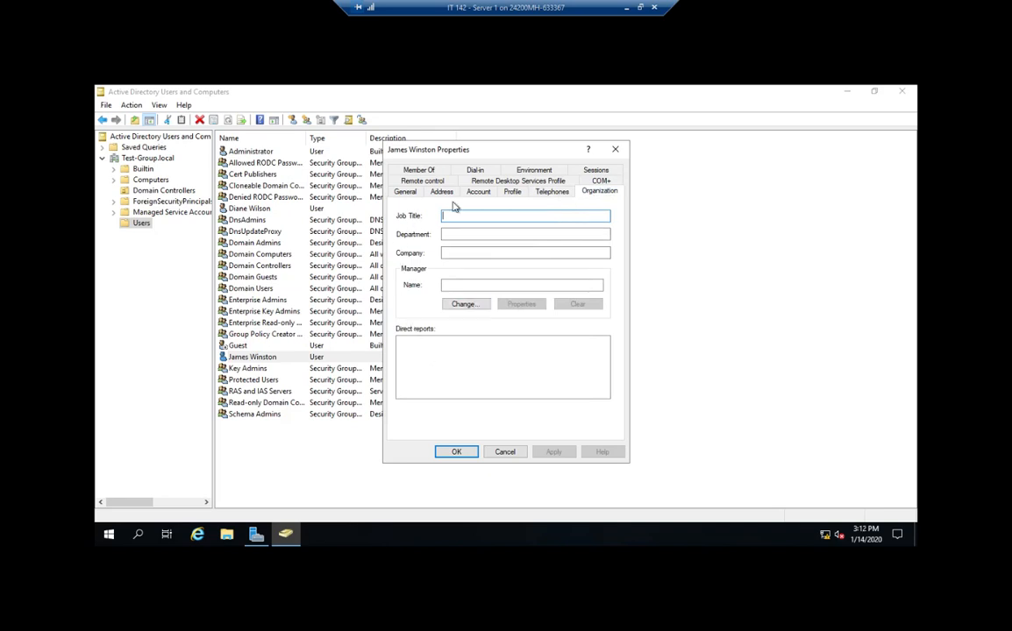
pyautogui.click(422, 170)
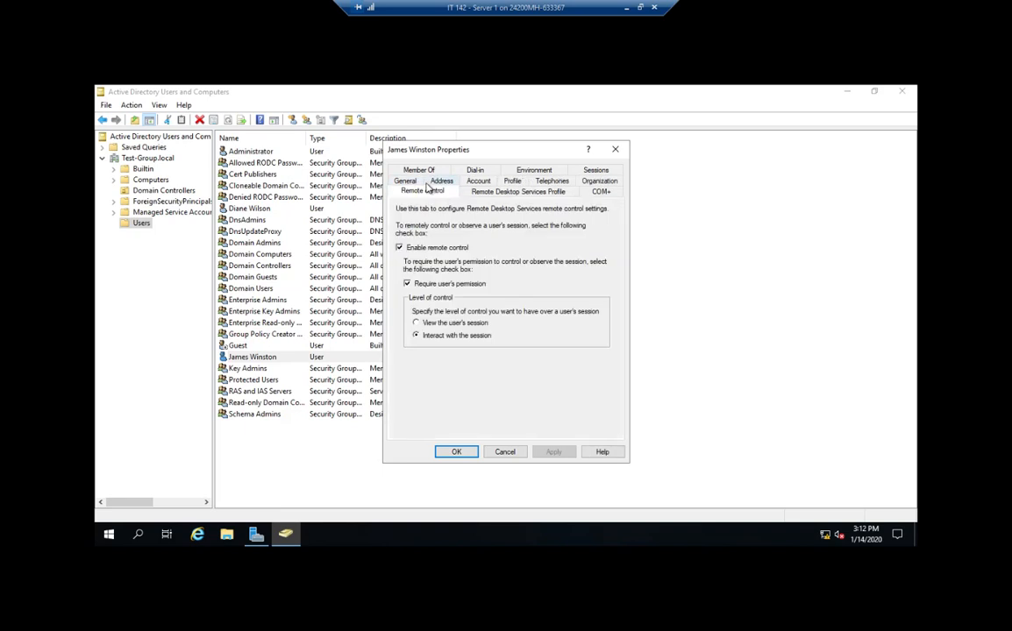
pyautogui.moveTo(542, 221)
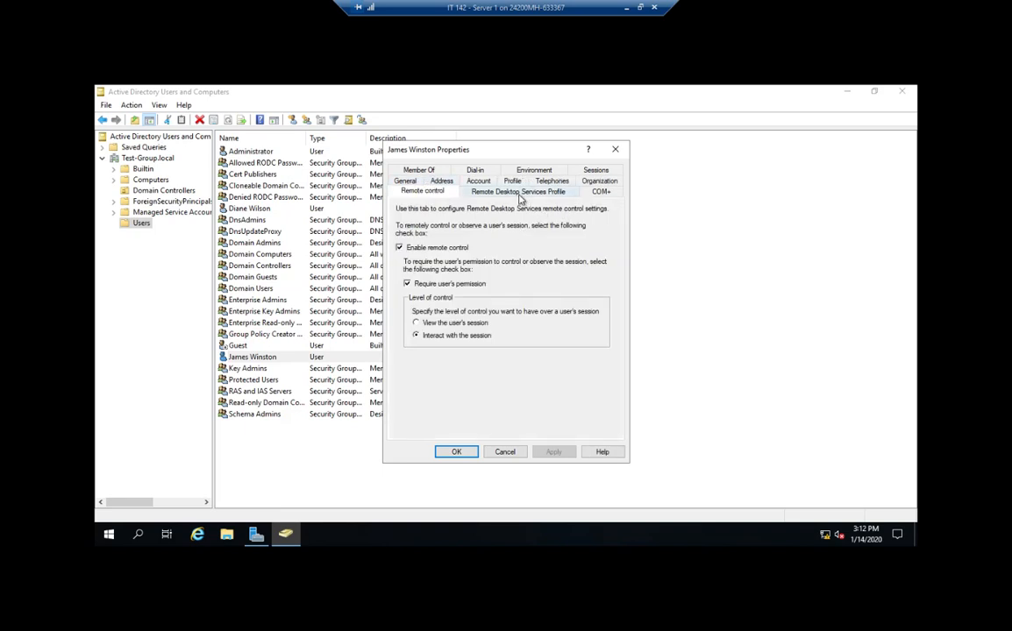
pyautogui.click(519, 191)
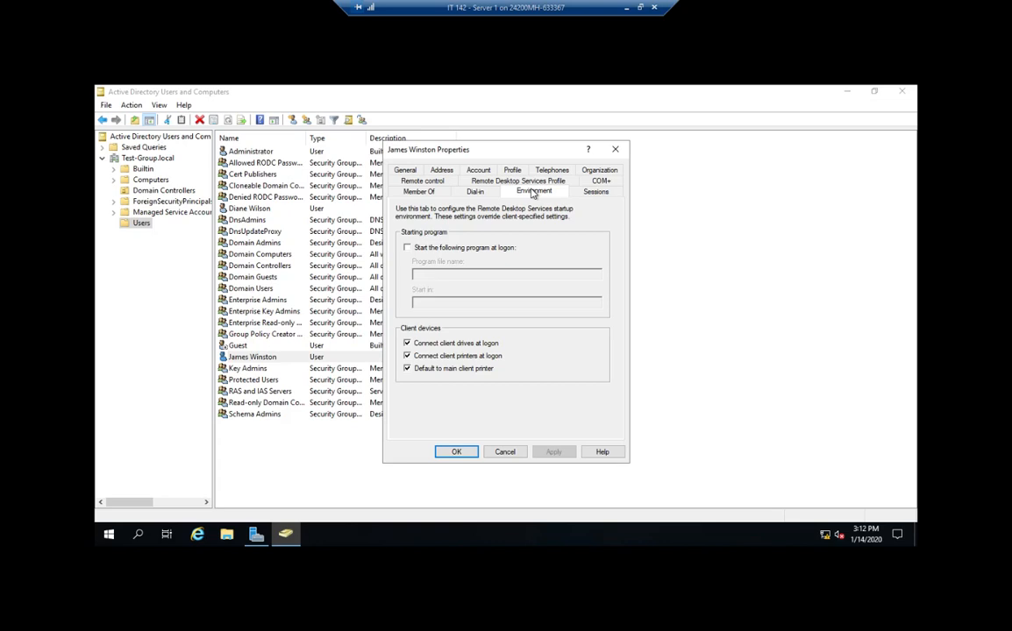
pyautogui.moveTo(478, 324)
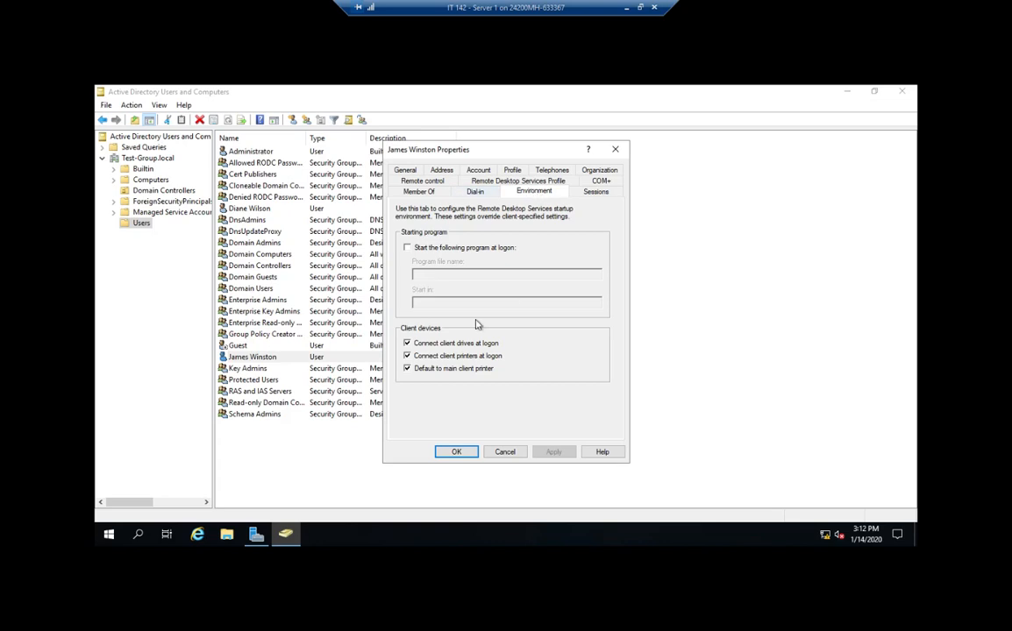
pyautogui.moveTo(504, 304)
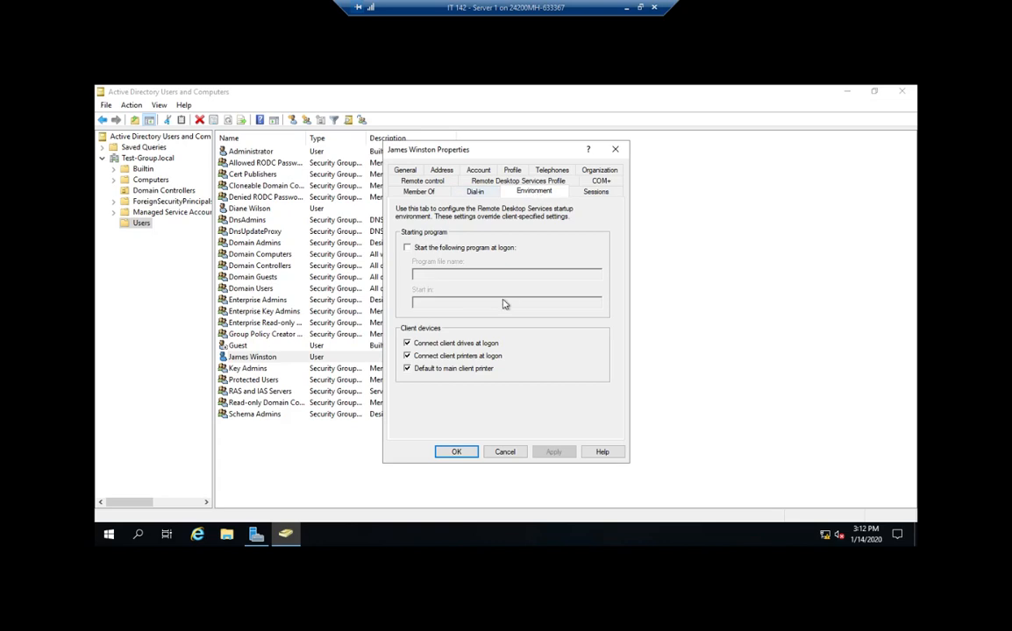
pyautogui.click(419, 191)
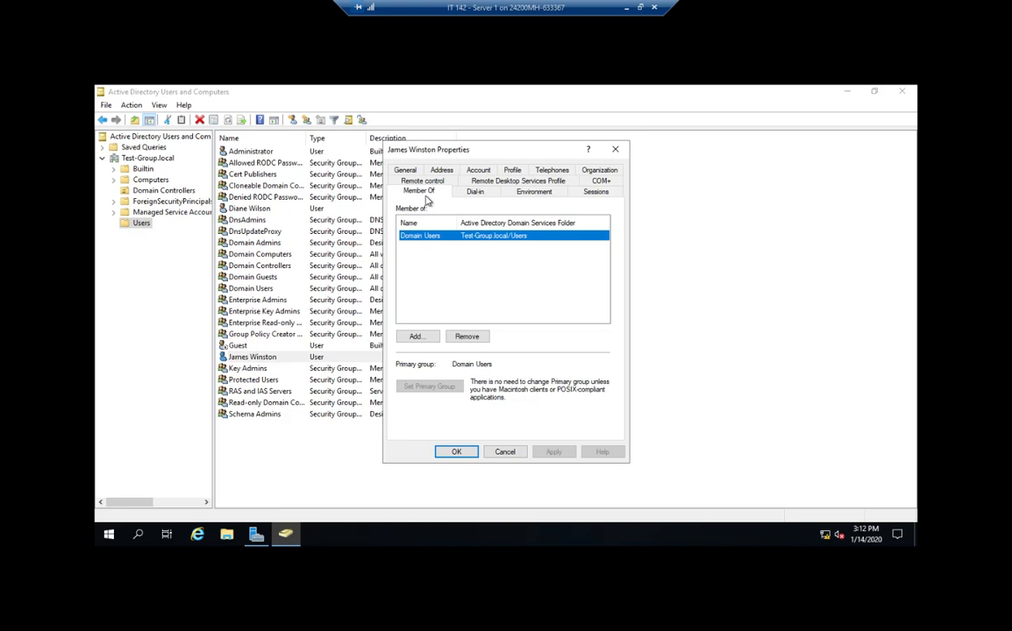
pyautogui.moveTo(420, 169)
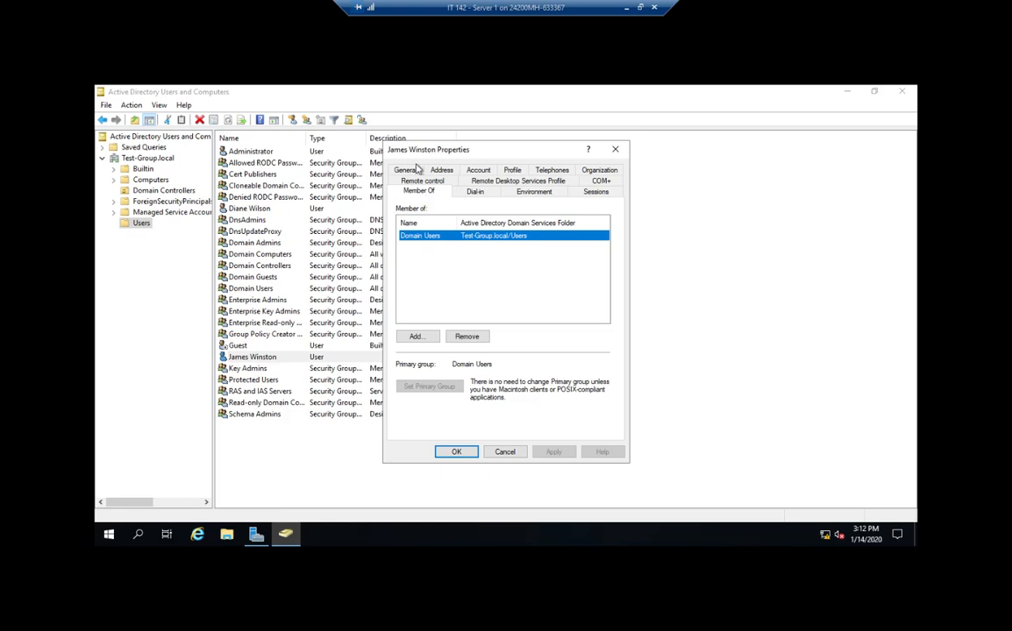
pyautogui.click(405, 191)
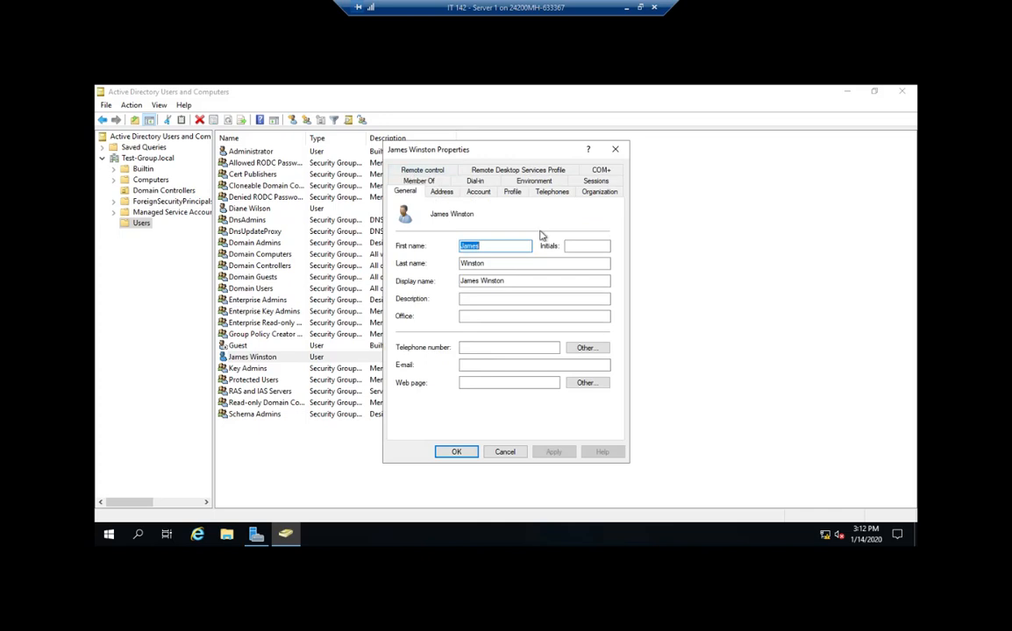
pyautogui.moveTo(537, 316)
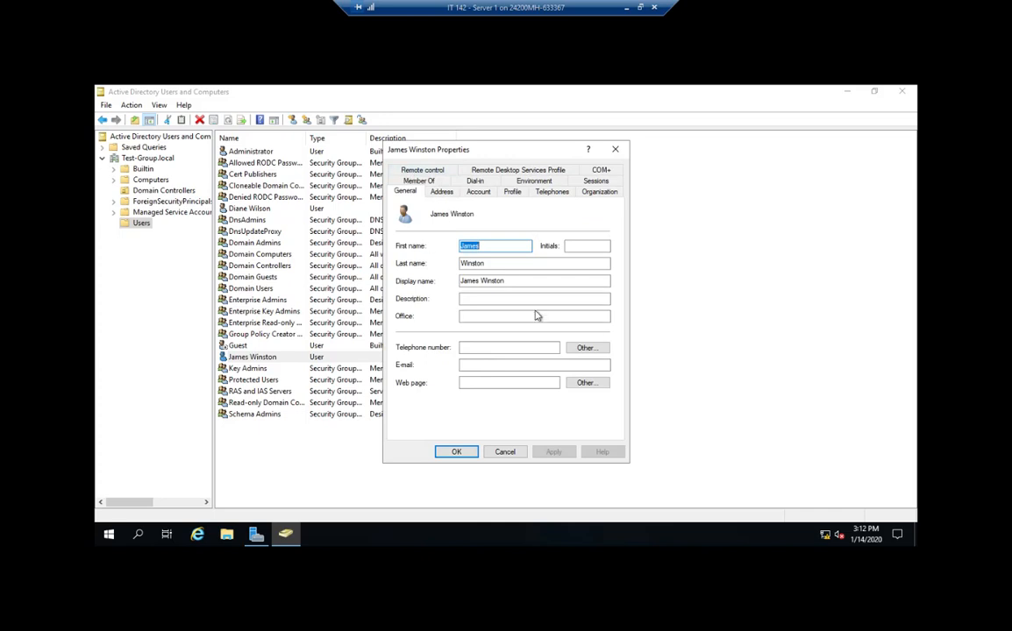
pyautogui.click(477, 191)
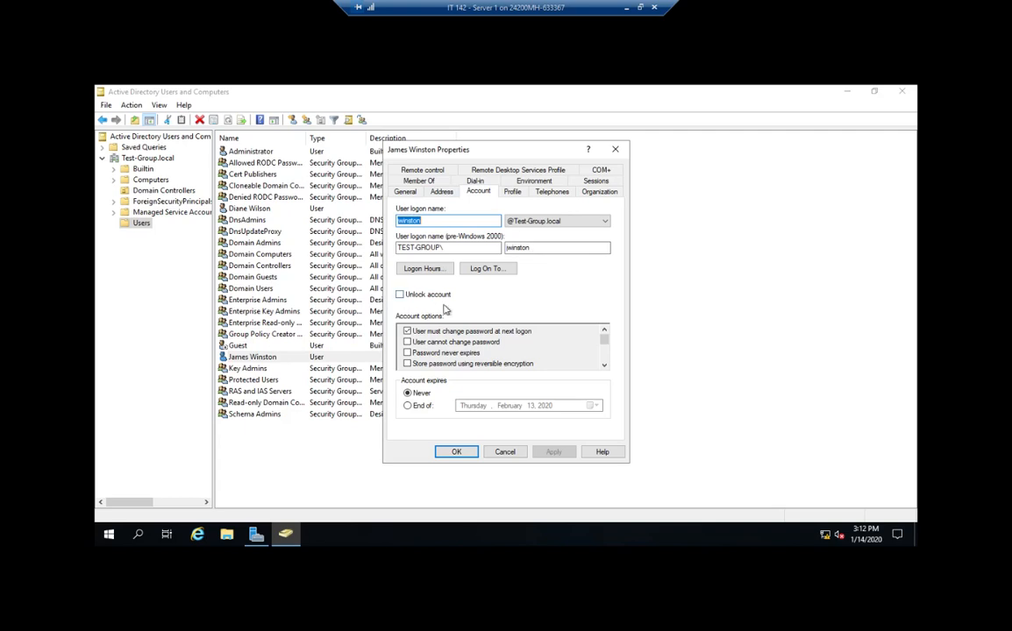
pyautogui.moveTo(511, 378)
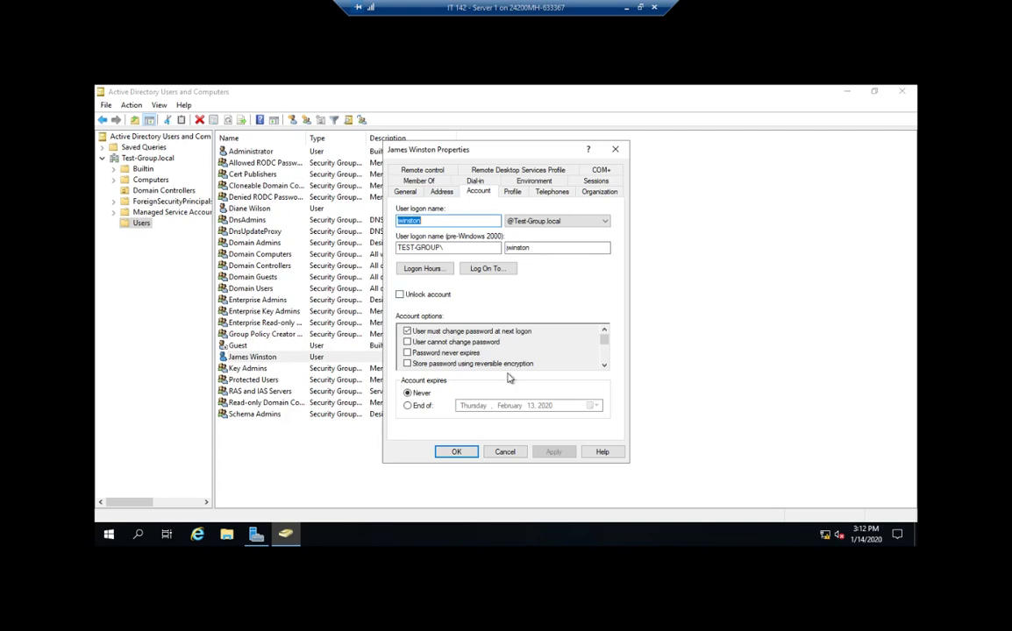
pyautogui.scroll(-3)
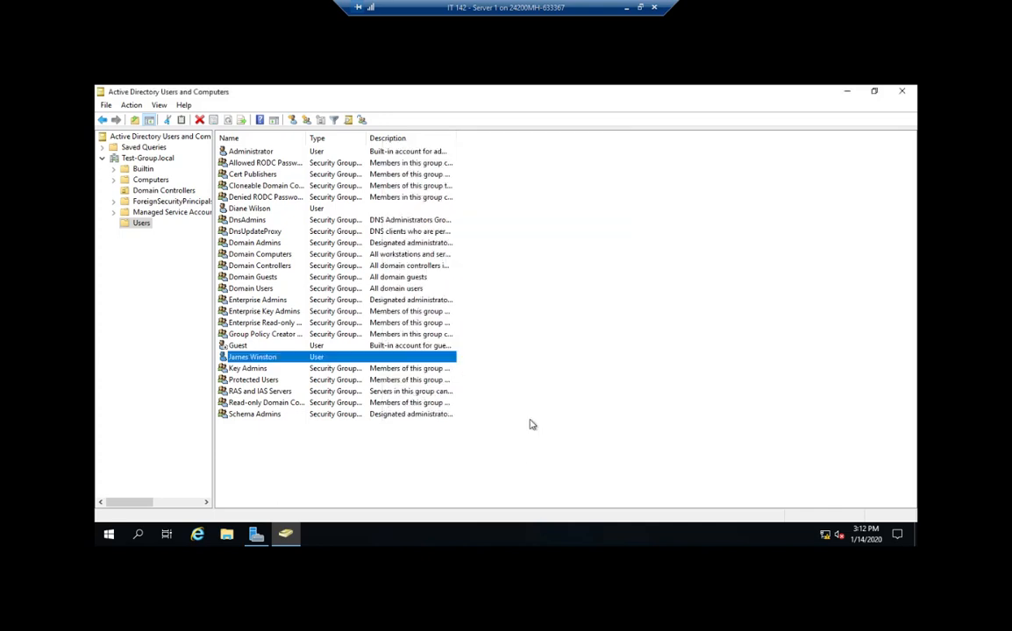
pyautogui.moveTo(429, 408)
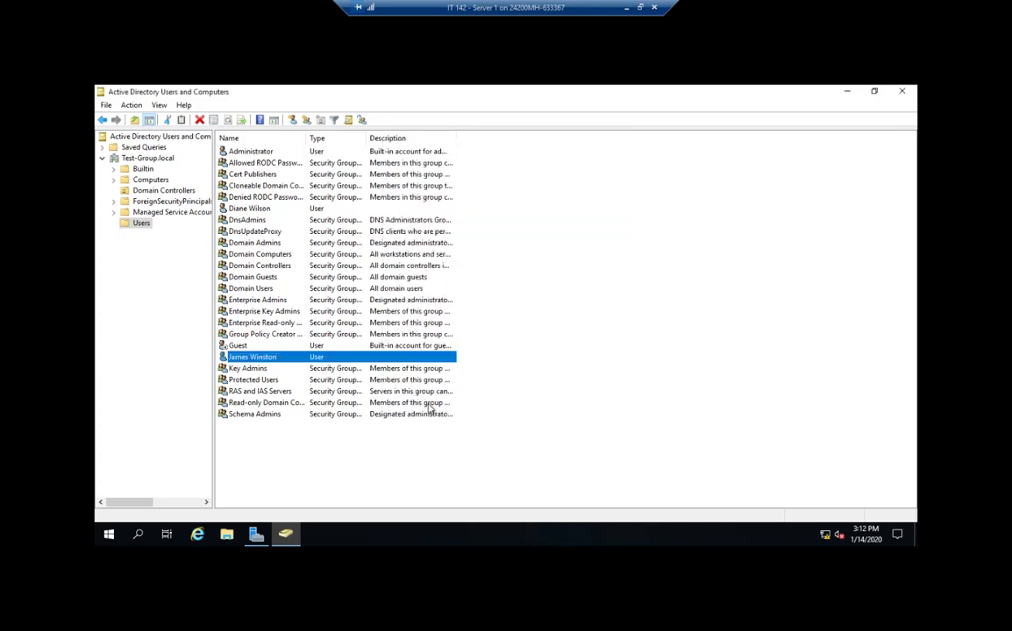
pyautogui.rightClick(252, 357)
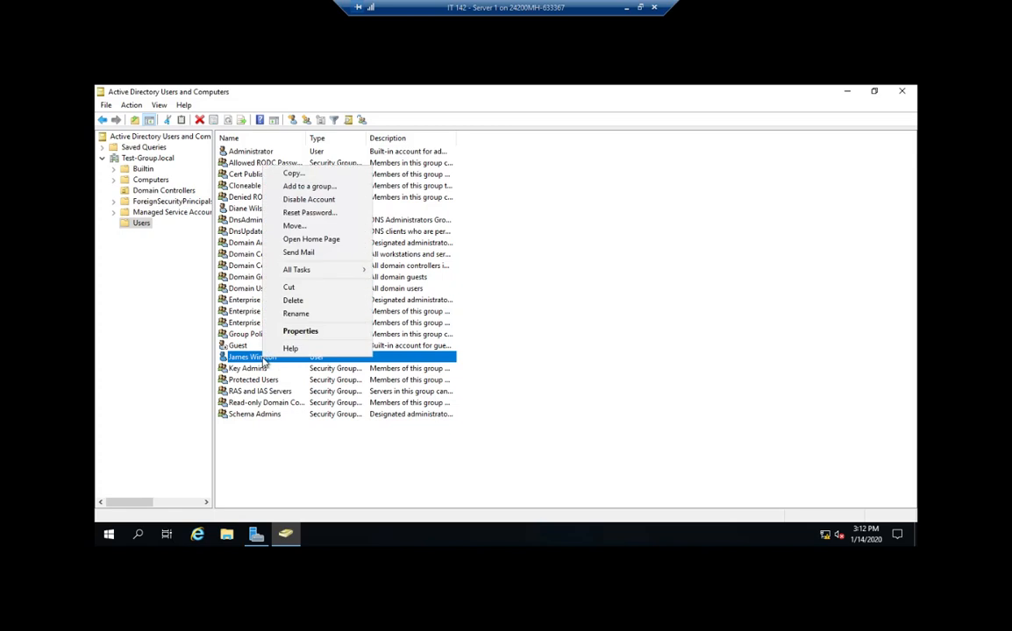
pyautogui.moveTo(324, 215)
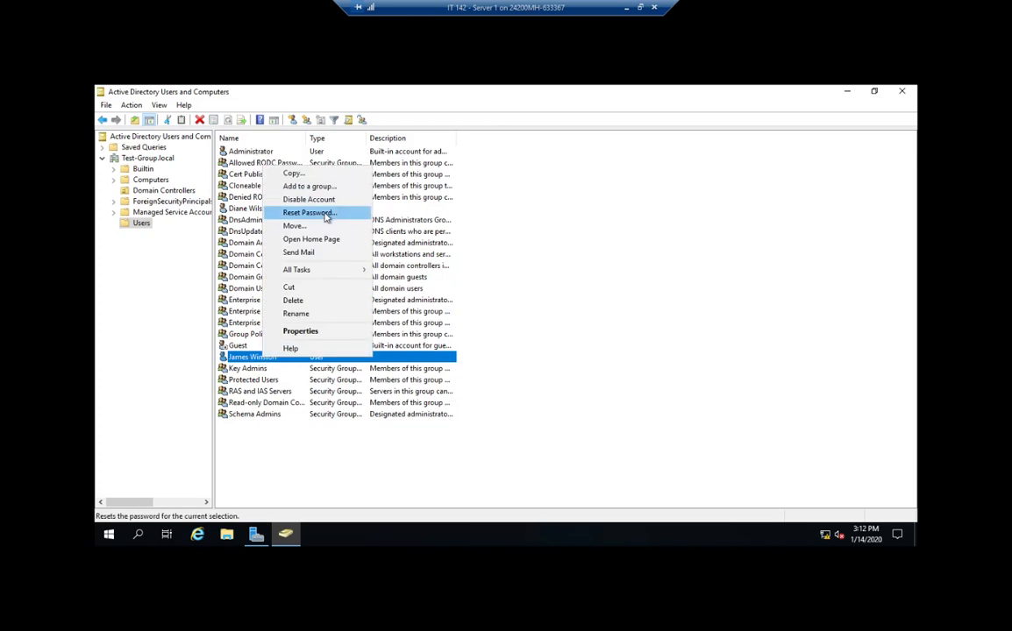
pyautogui.moveTo(308, 199)
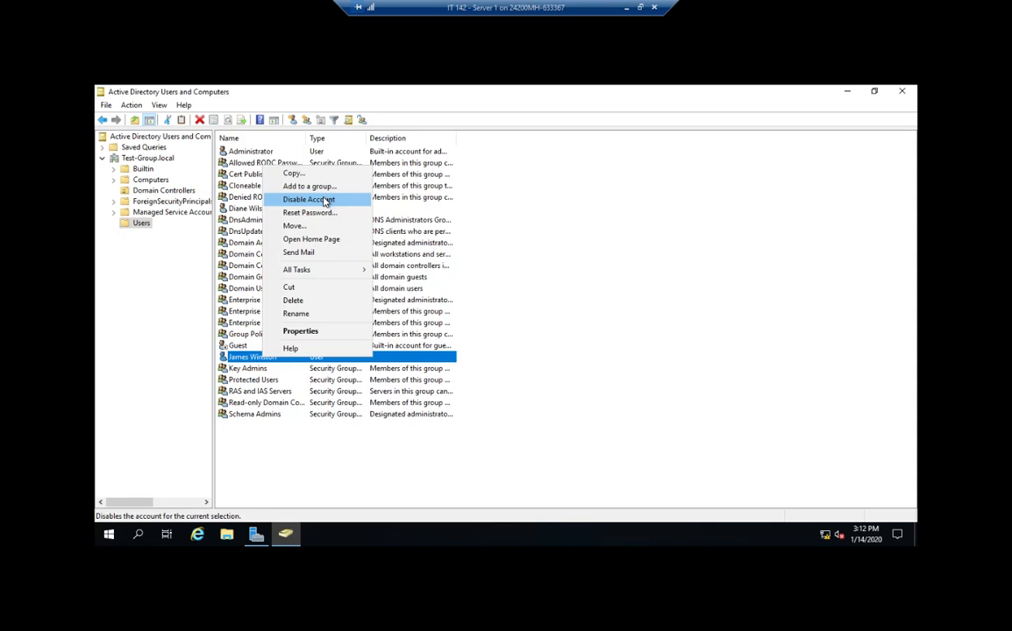
pyautogui.moveTo(326, 205)
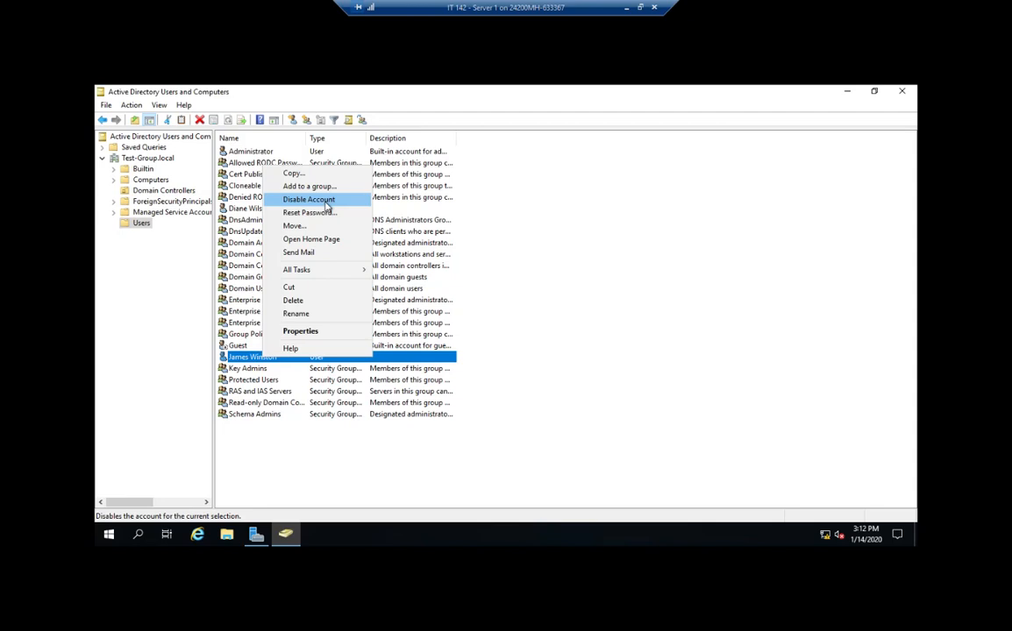
pyautogui.moveTo(366, 470)
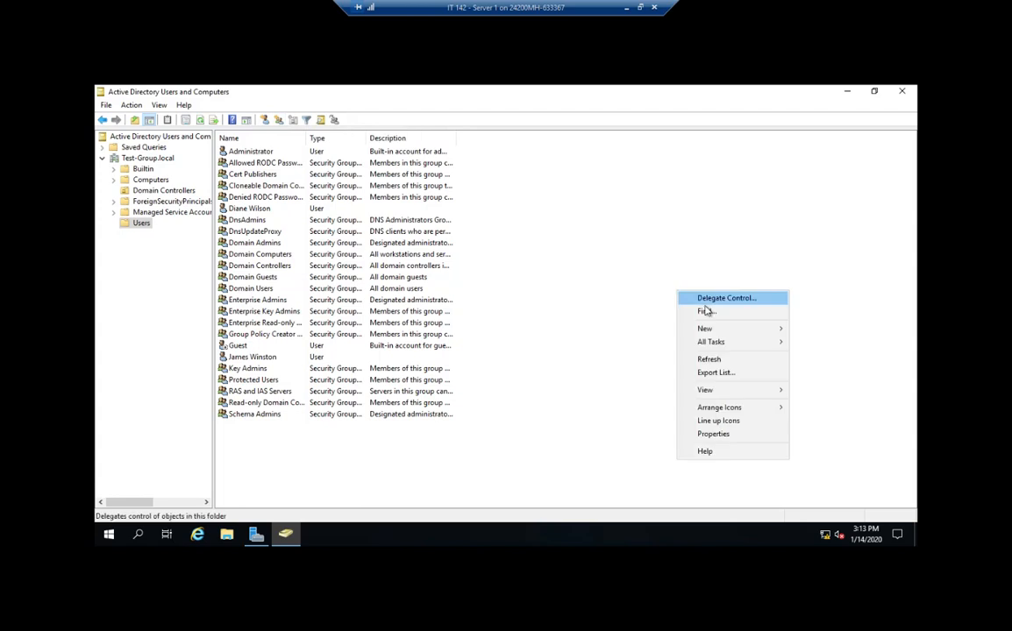
# Create a new group named 'Management' with Global scope and Security type
pyautogui.click(705, 328)
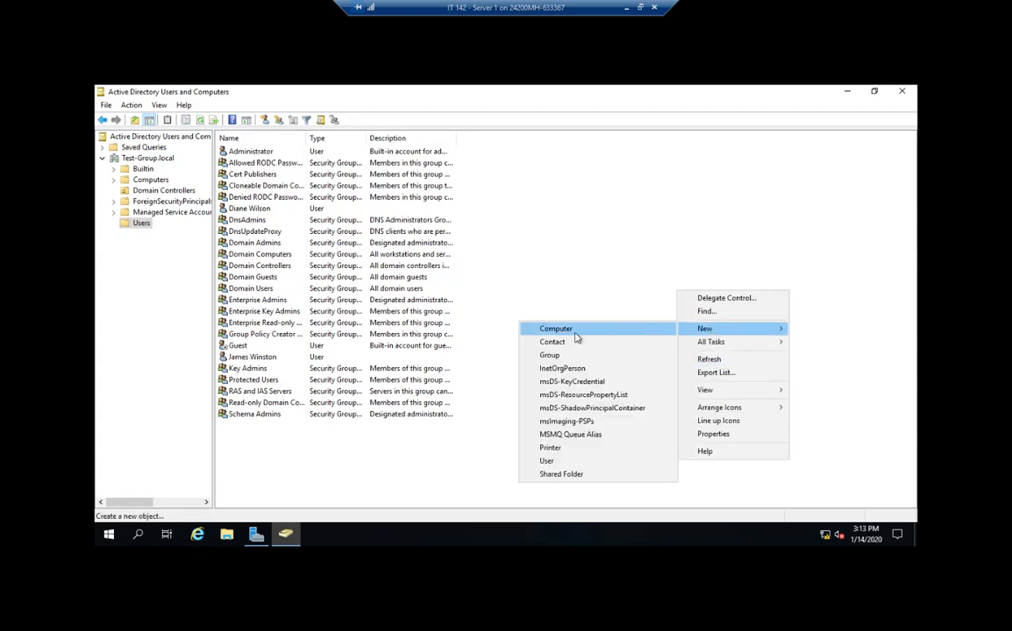
pyautogui.click(550, 355)
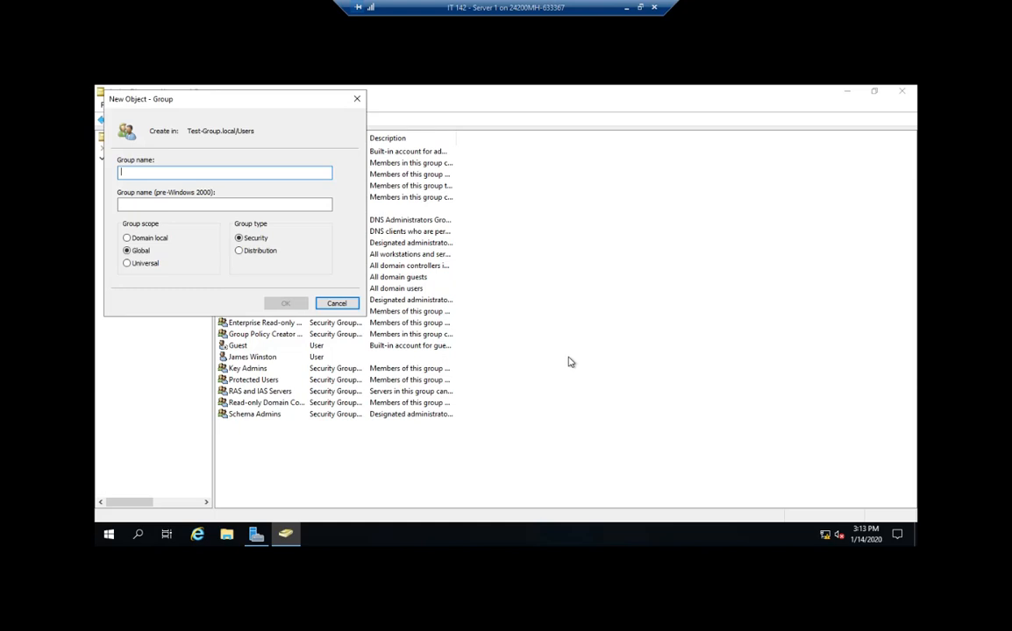
pyautogui.write('Managem')
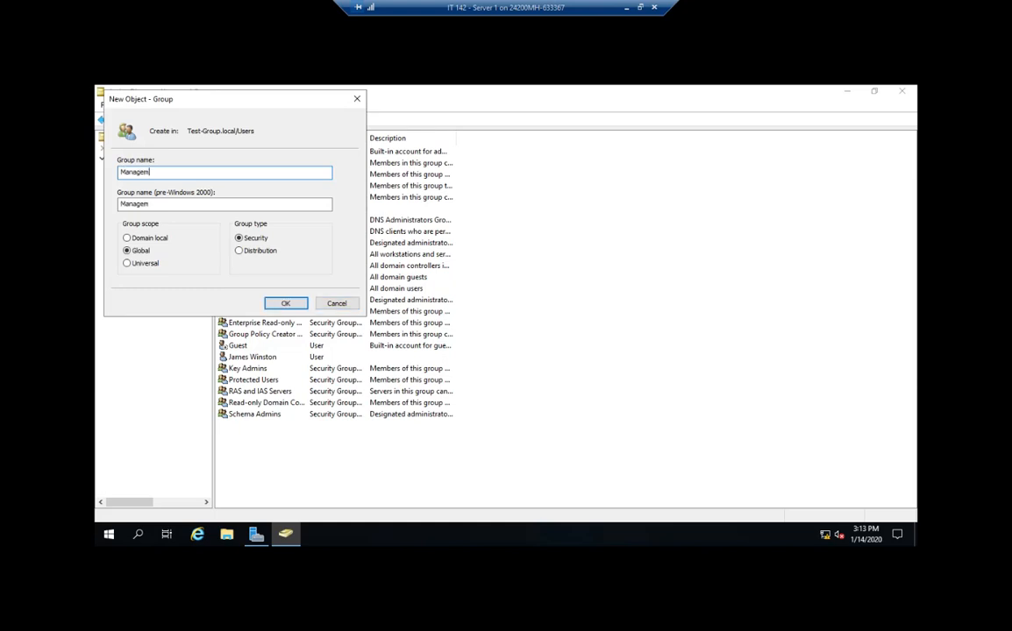
pyautogui.write('ent')
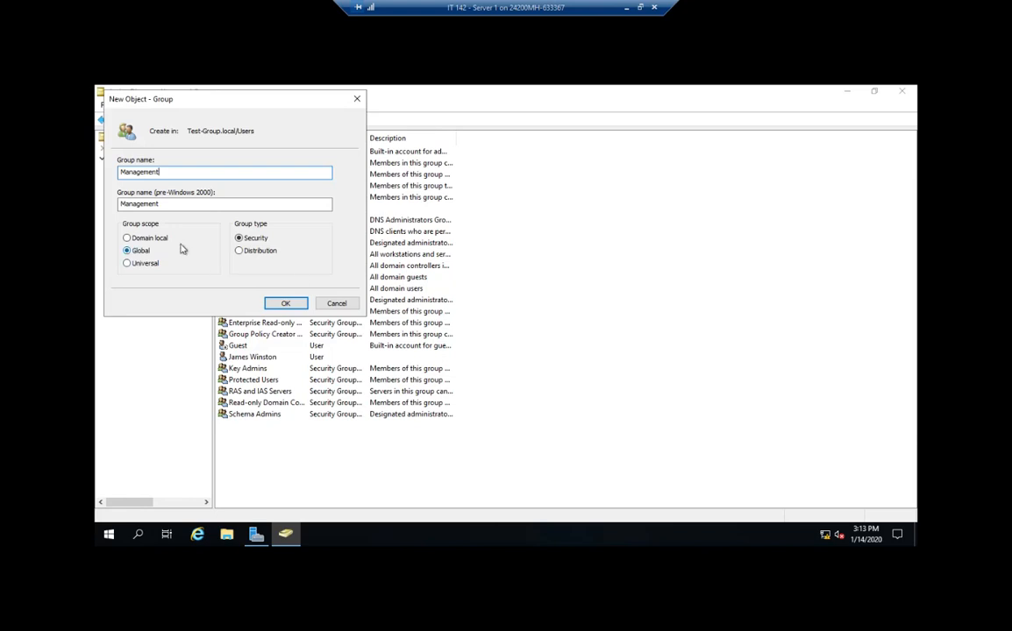
pyautogui.moveTo(318, 290)
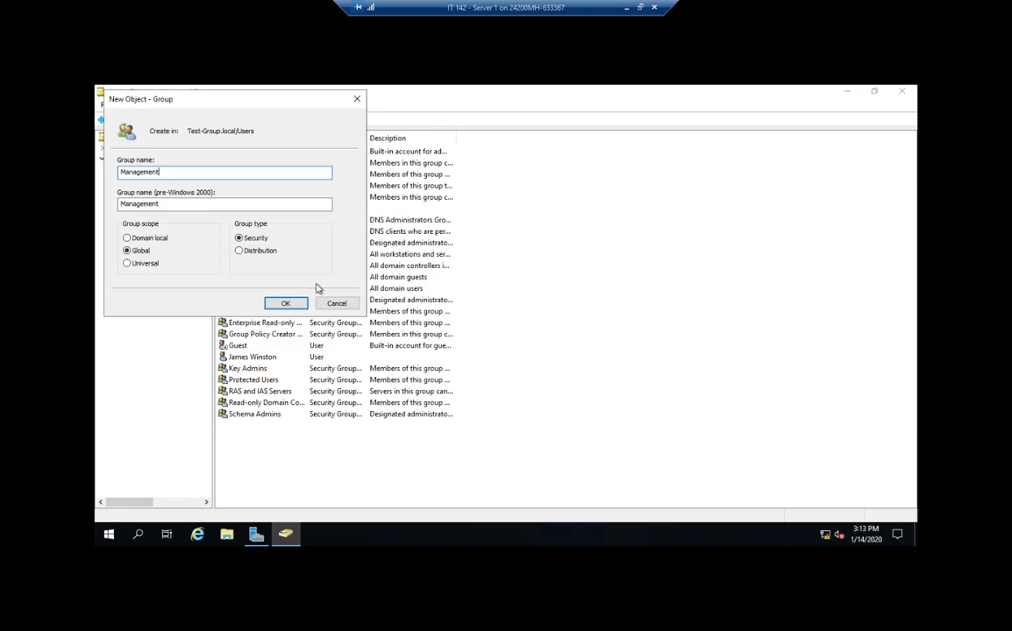
pyautogui.moveTo(285, 285)
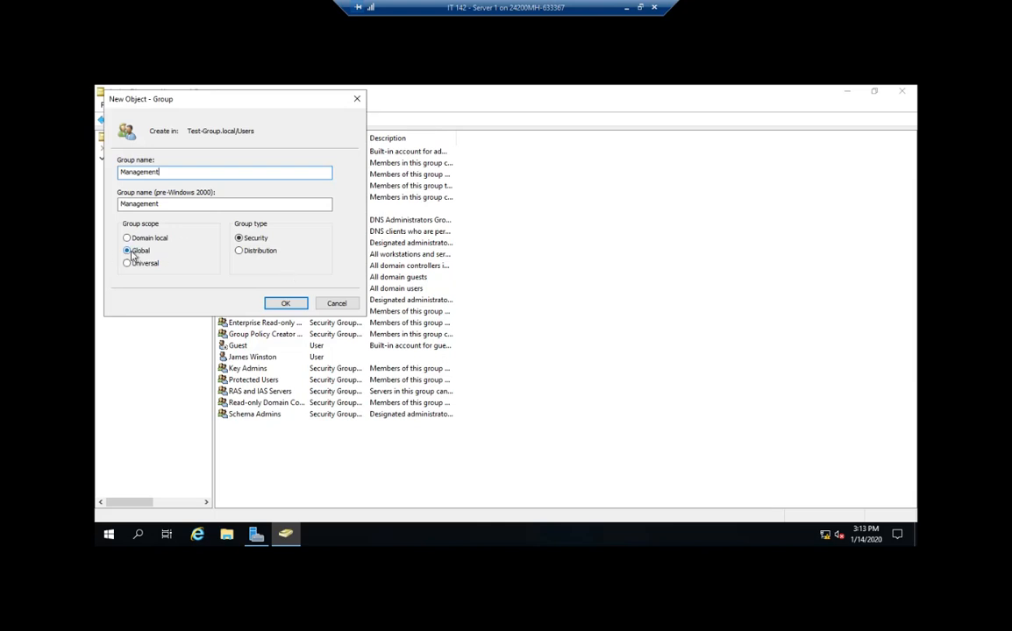
pyautogui.moveTo(149, 254)
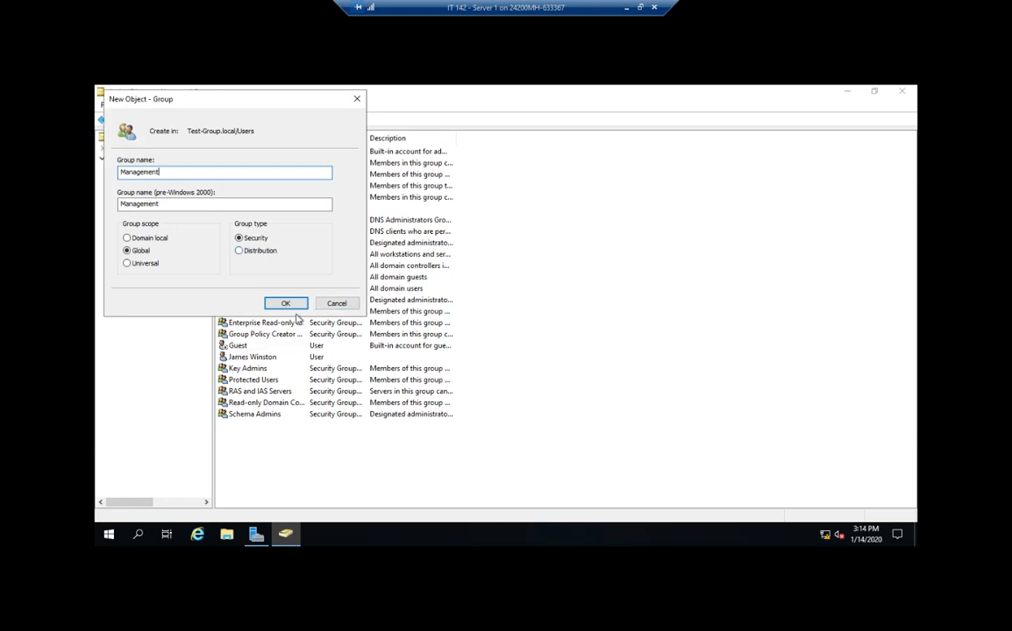
pyautogui.click(285, 302)
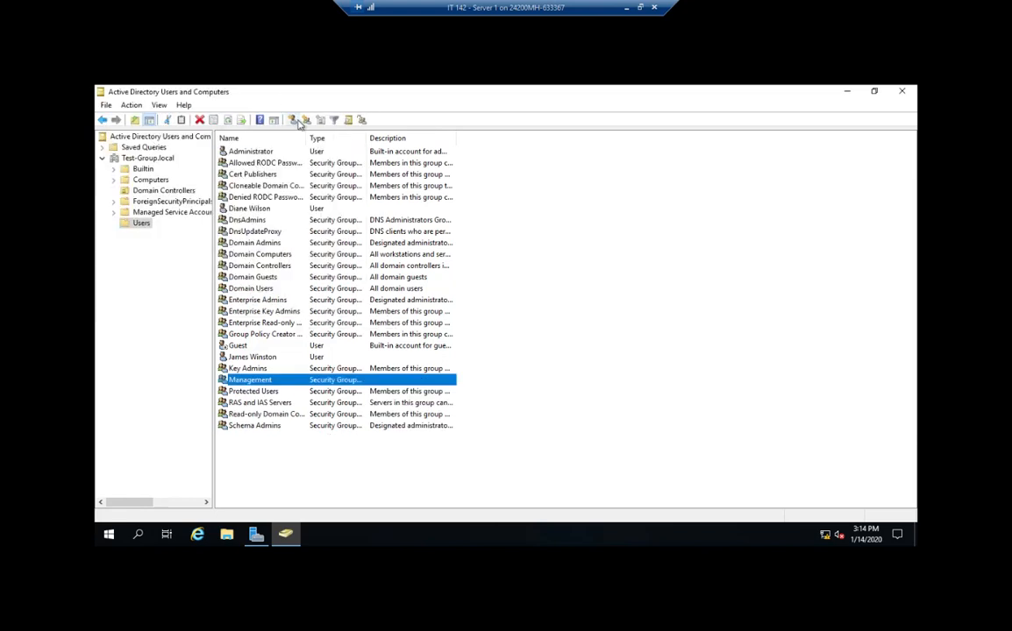
pyautogui.click(293, 120)
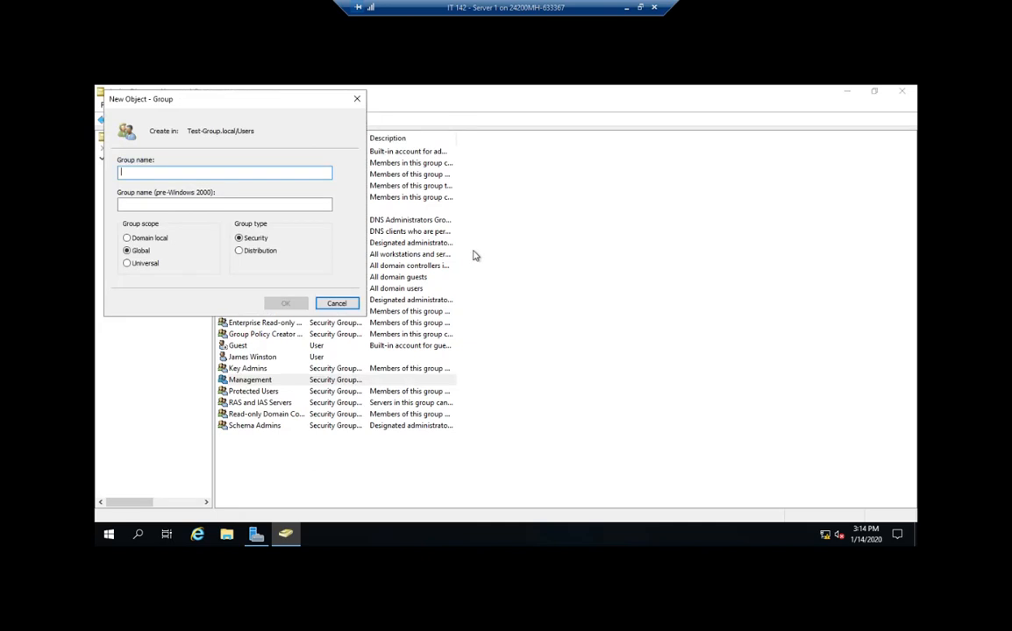
pyautogui.write('P')
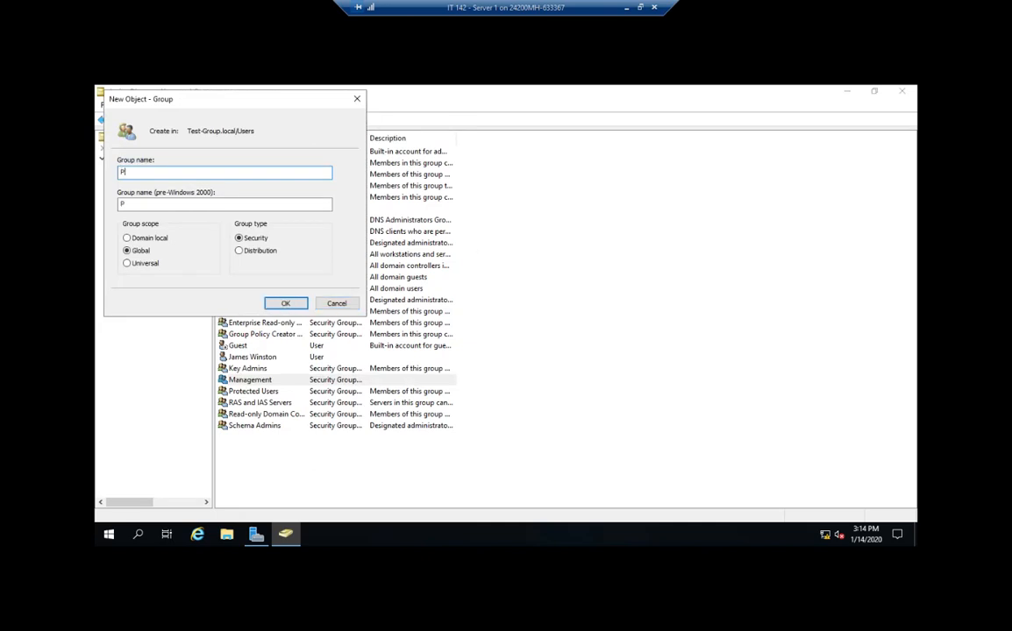
pyautogui.write('roduction')
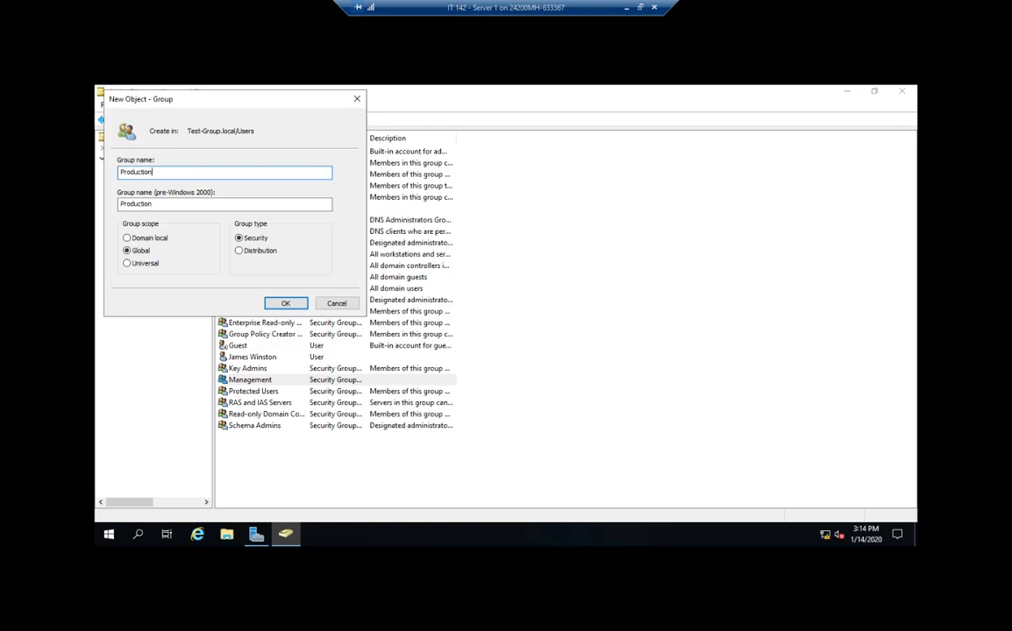
pyautogui.click(285, 303)
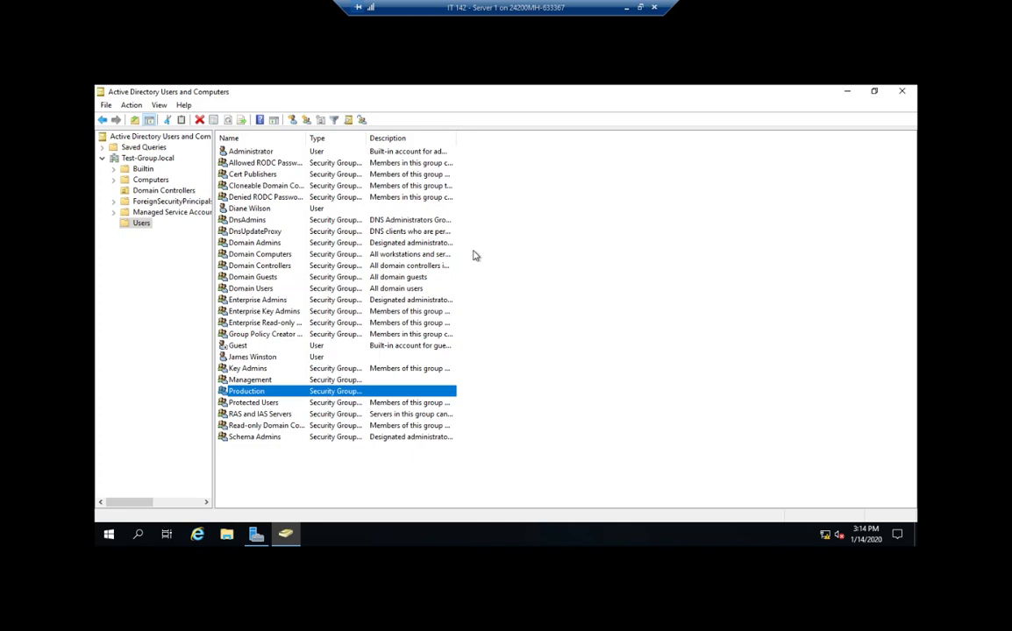
pyautogui.moveTo(297, 314)
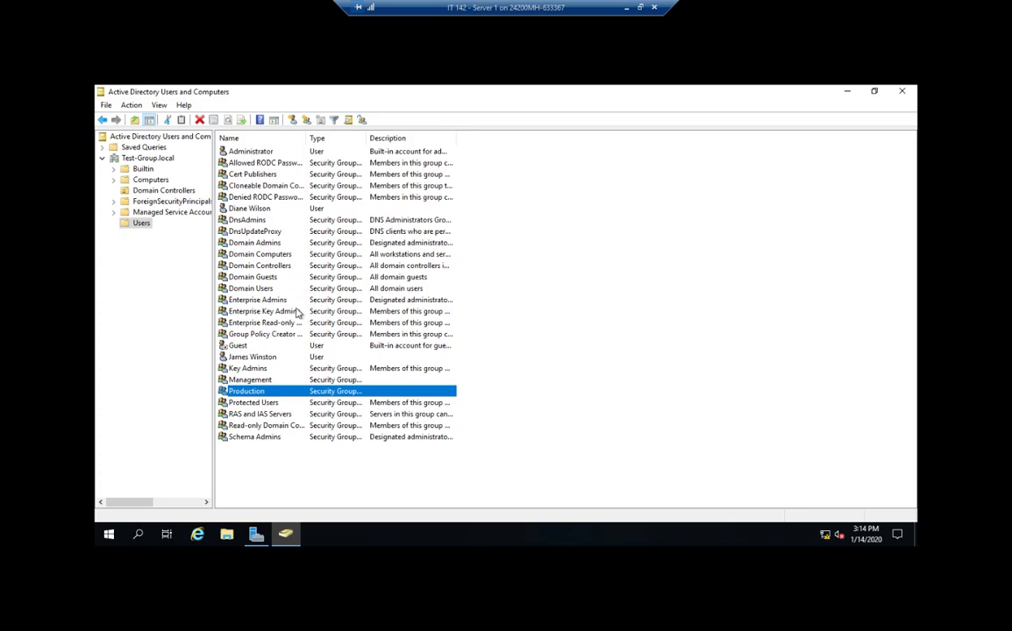
pyautogui.moveTo(266, 399)
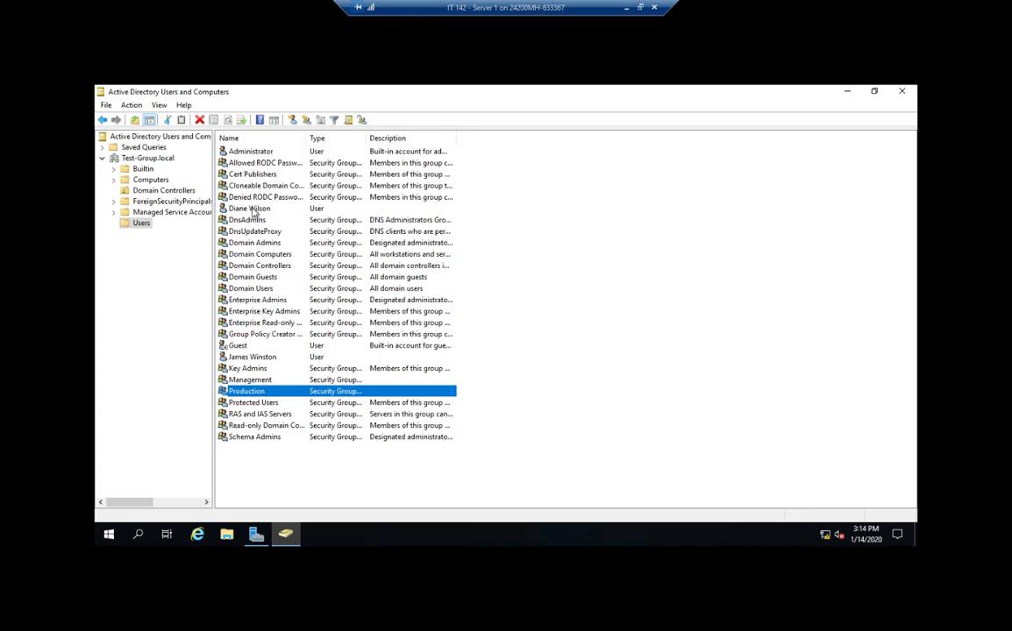
pyautogui.doubleClick(250, 208)
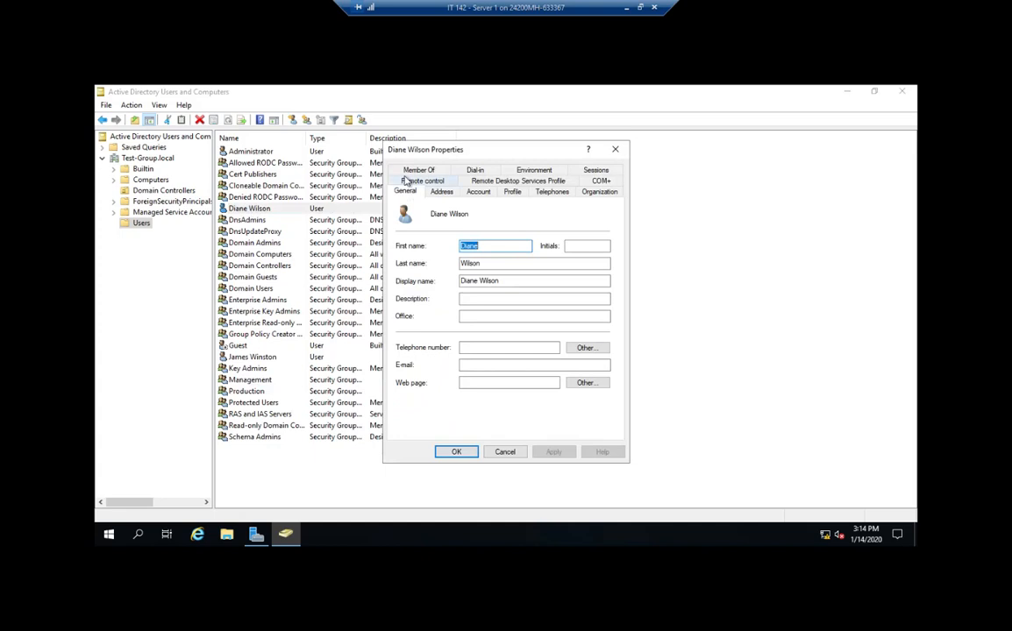
pyautogui.click(418, 191)
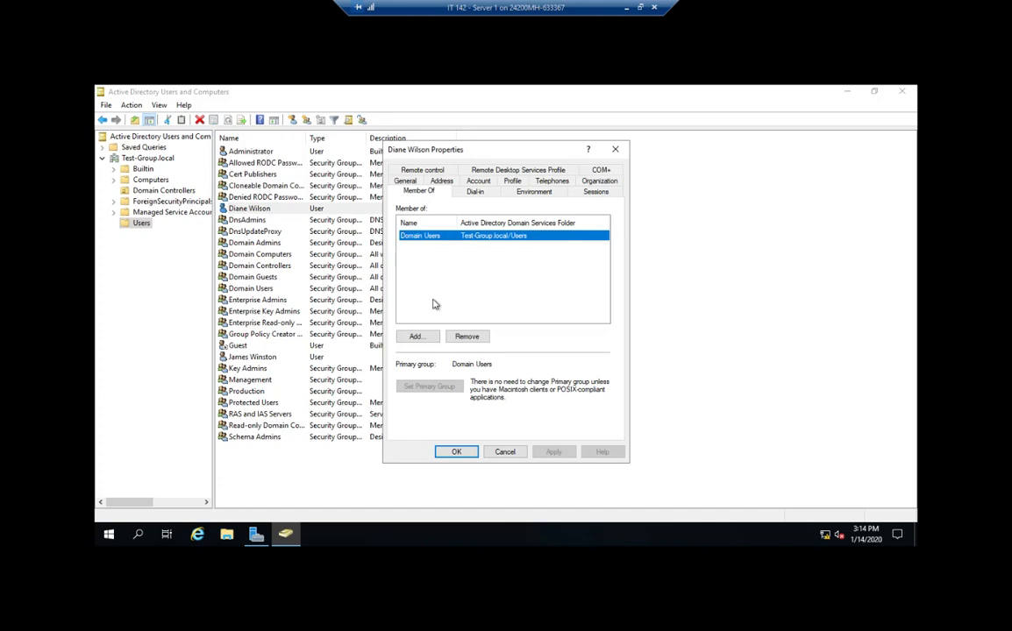
pyautogui.click(415, 336)
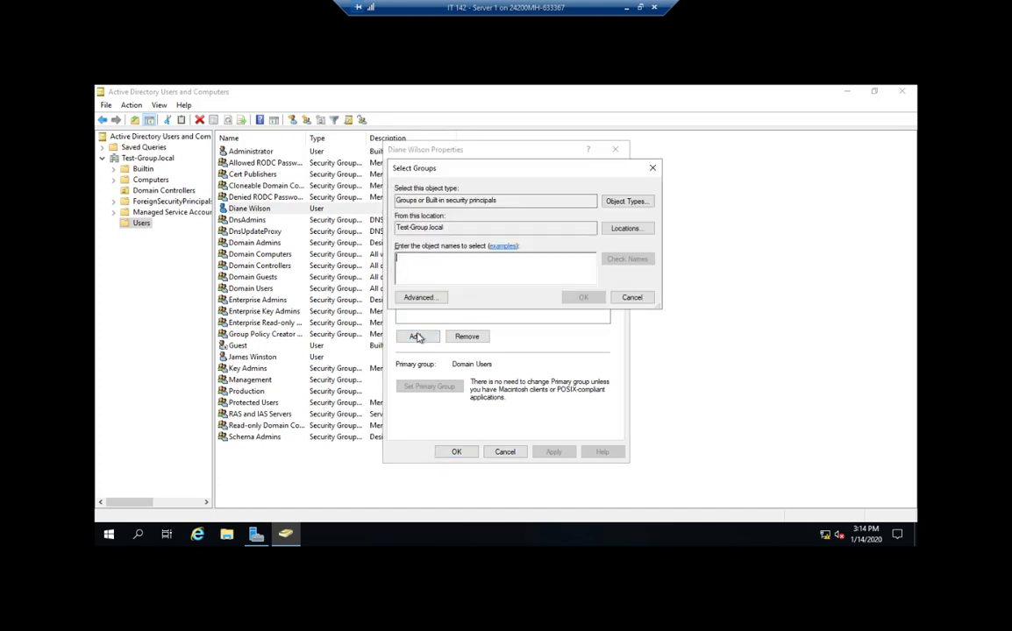
pyautogui.write('mana')
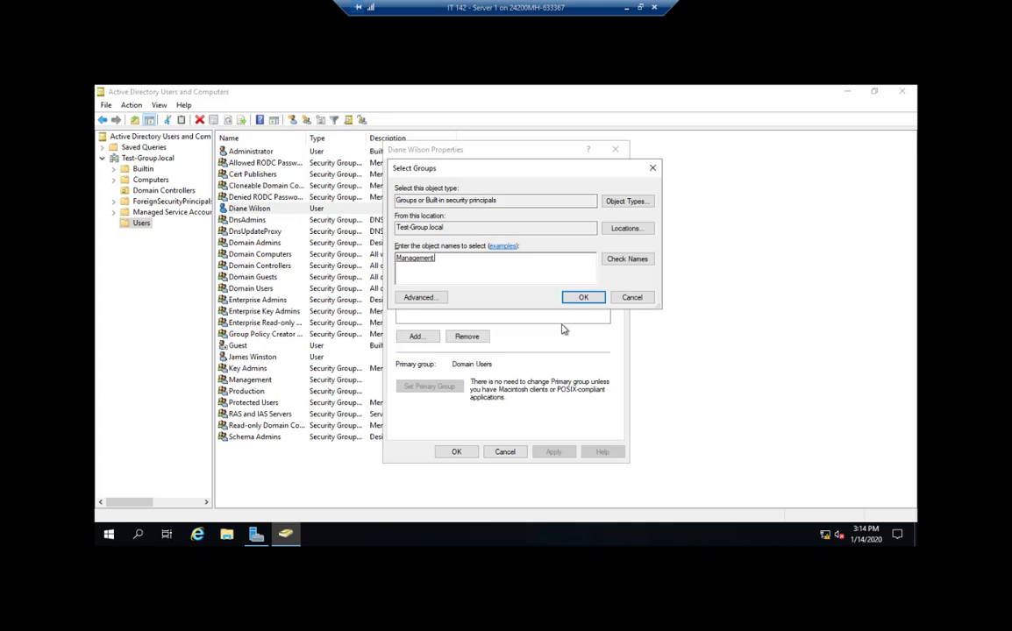
pyautogui.write(', domain')
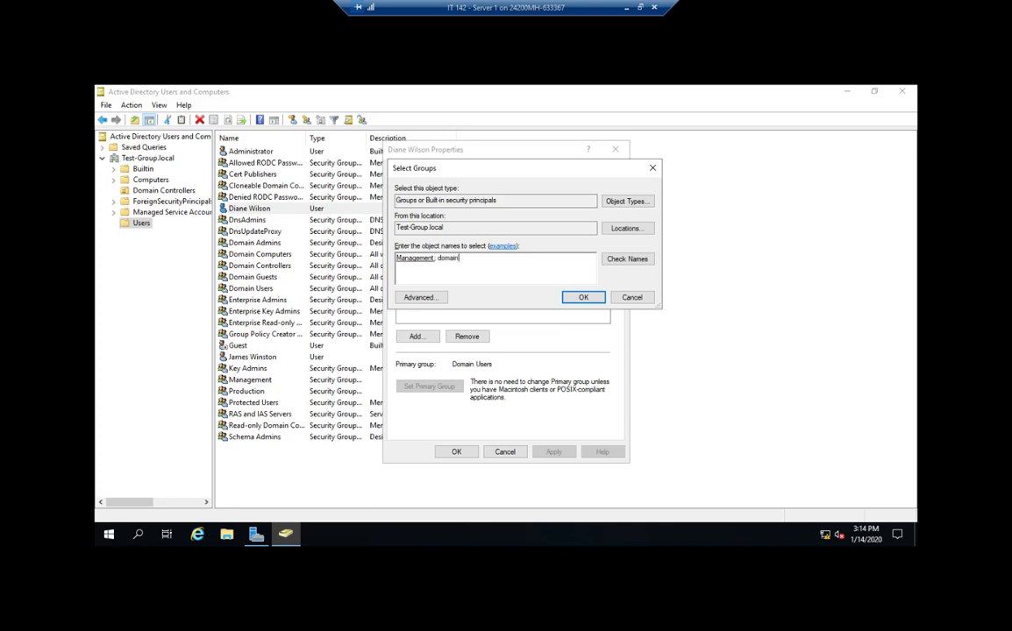
pyautogui.write('admins')
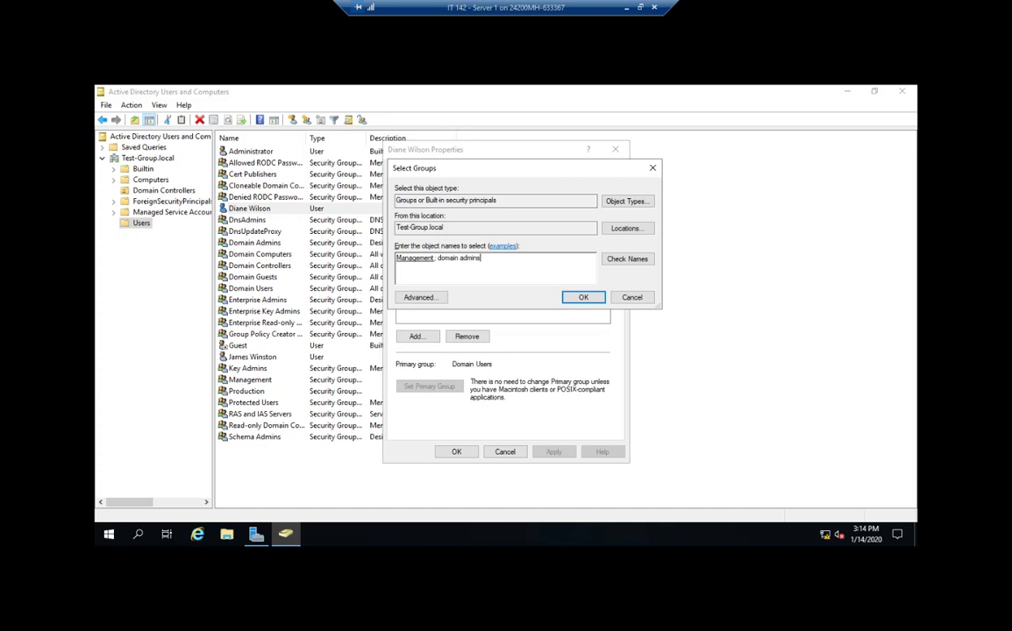
pyautogui.click(627, 259)
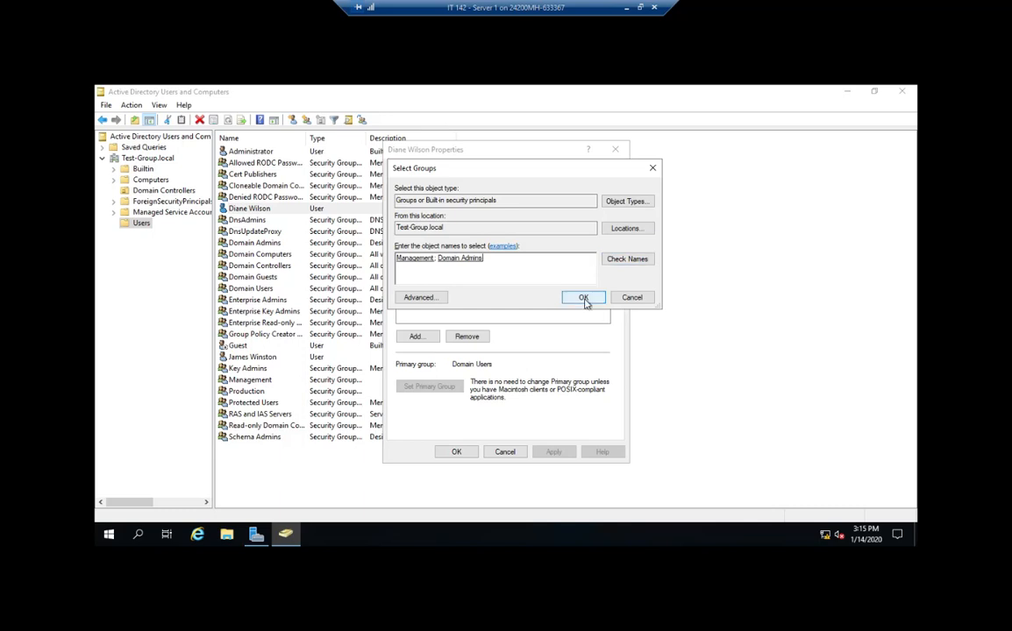
pyautogui.click(583, 297)
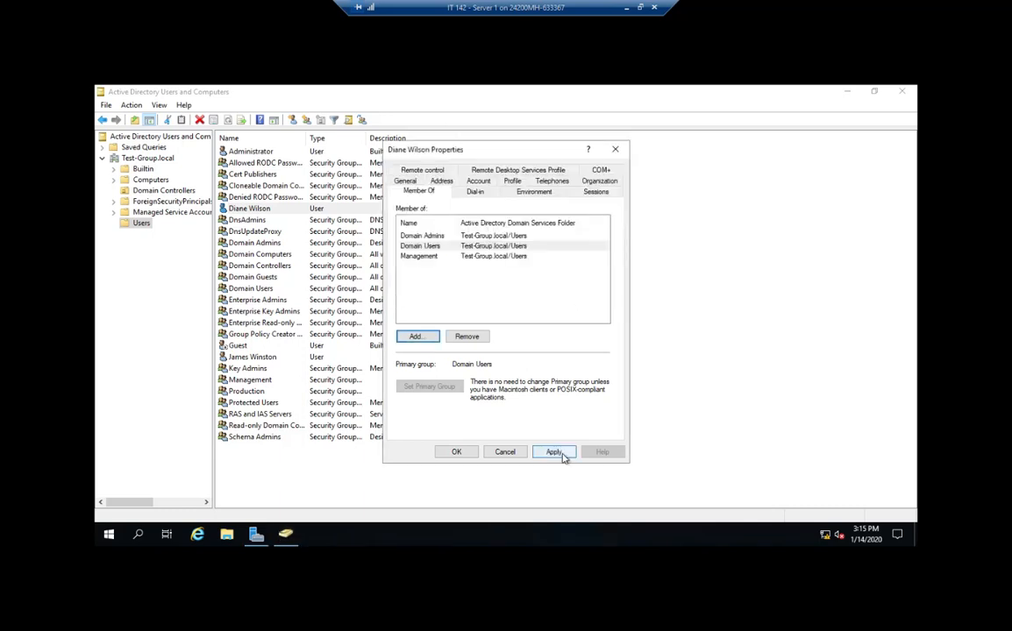
pyautogui.click(553, 452)
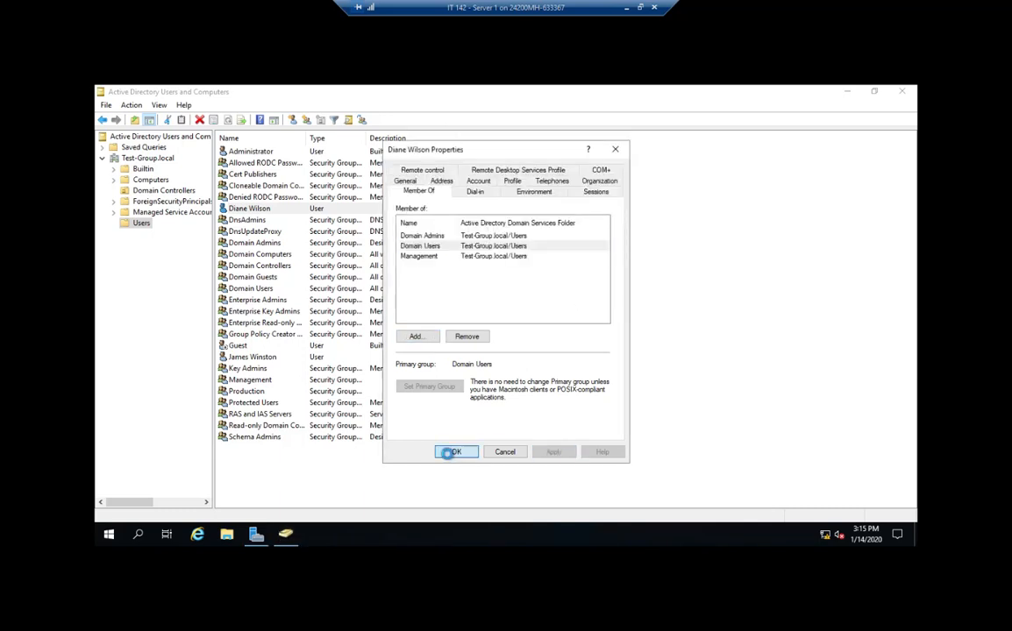
pyautogui.click(454, 452)
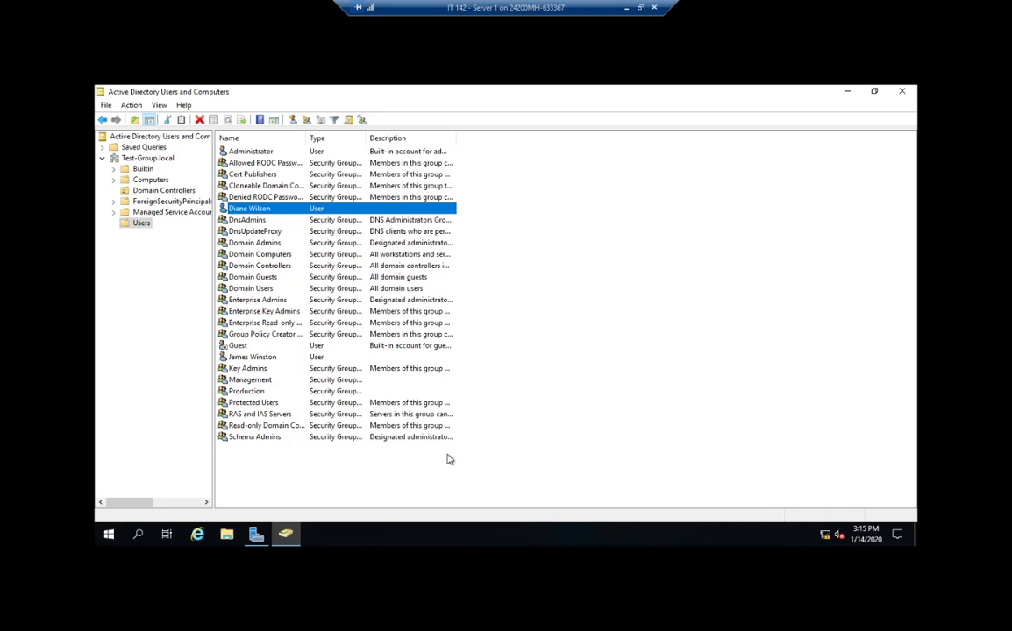
pyautogui.moveTo(266, 422)
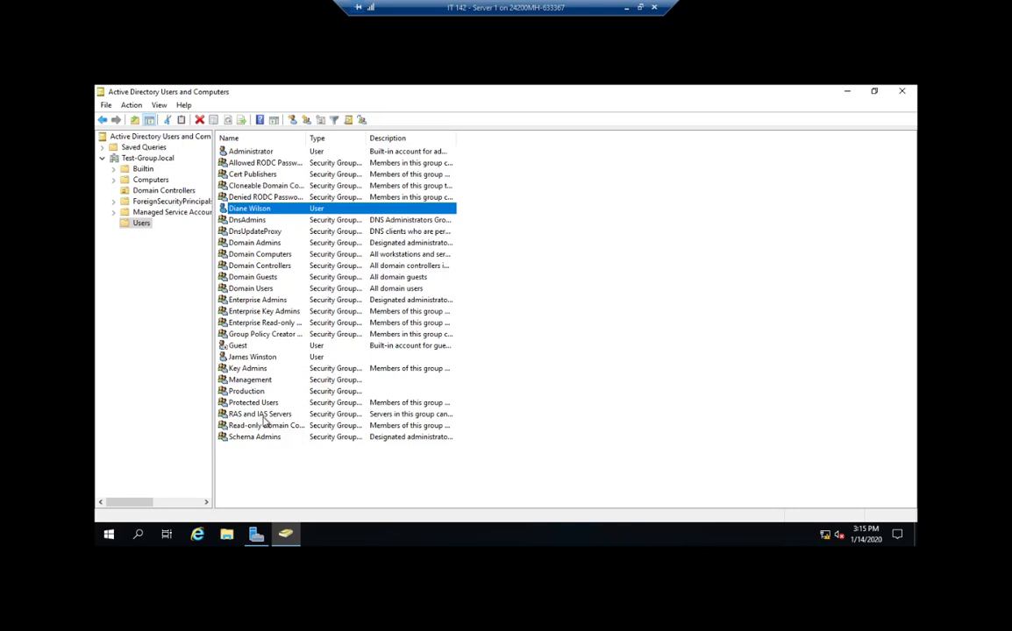
pyautogui.moveTo(254, 355)
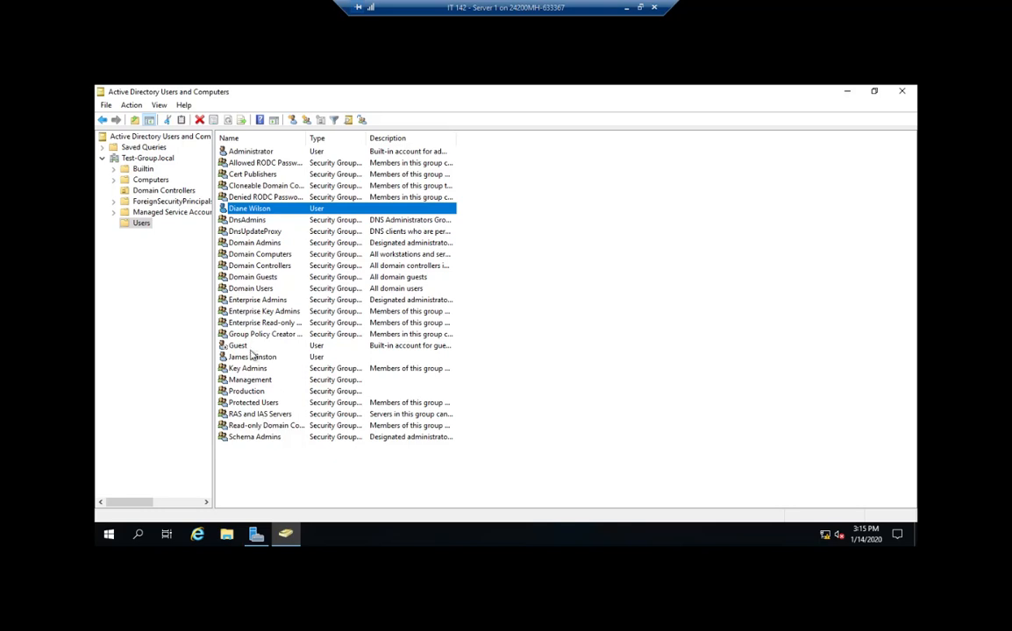
pyautogui.moveTo(245, 448)
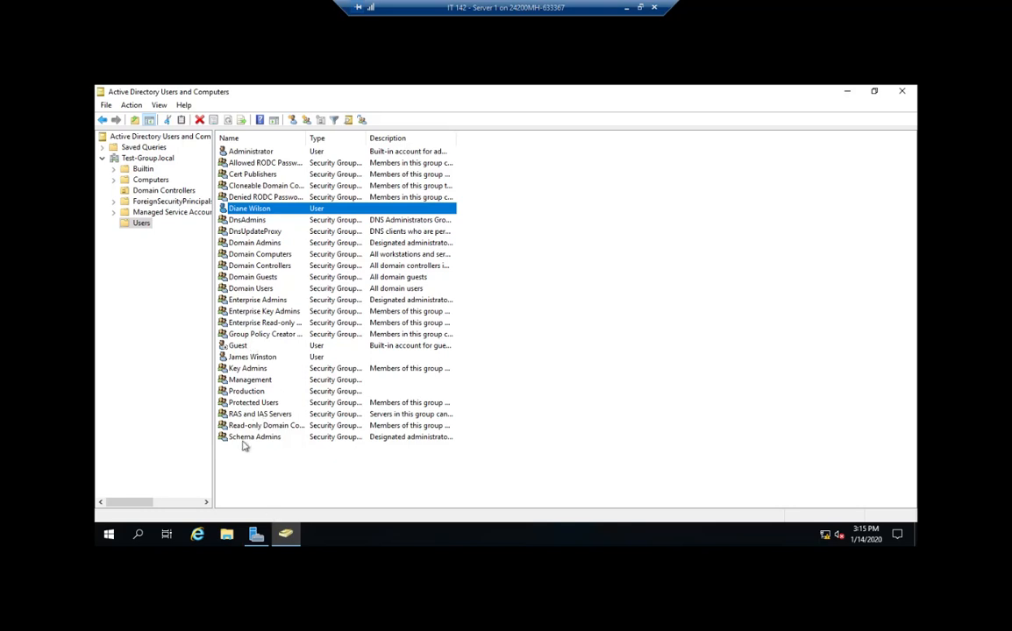
pyautogui.doubleClick(247, 391)
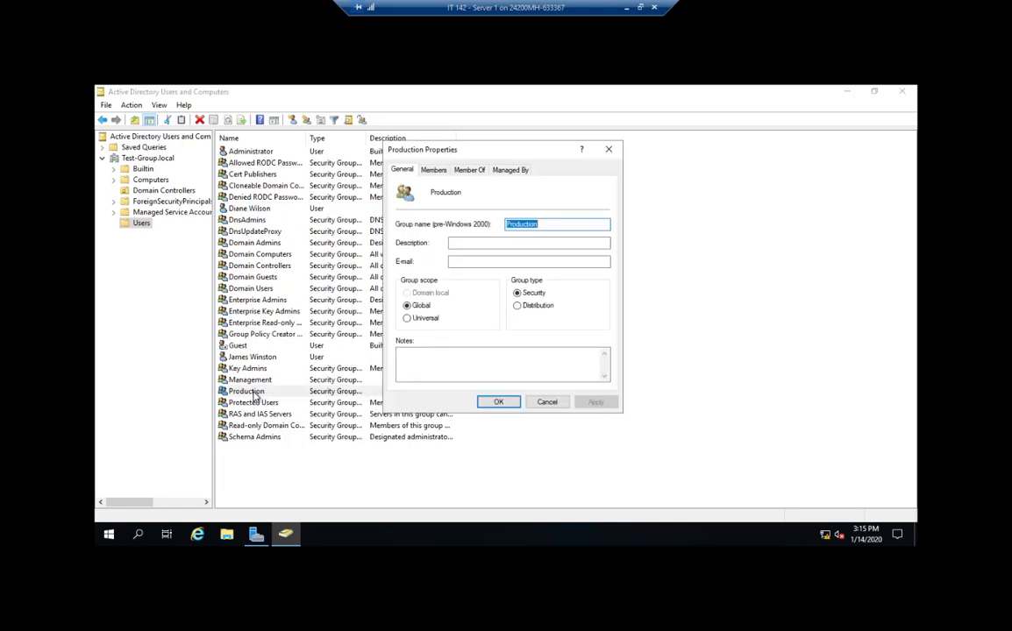
pyautogui.click(433, 169)
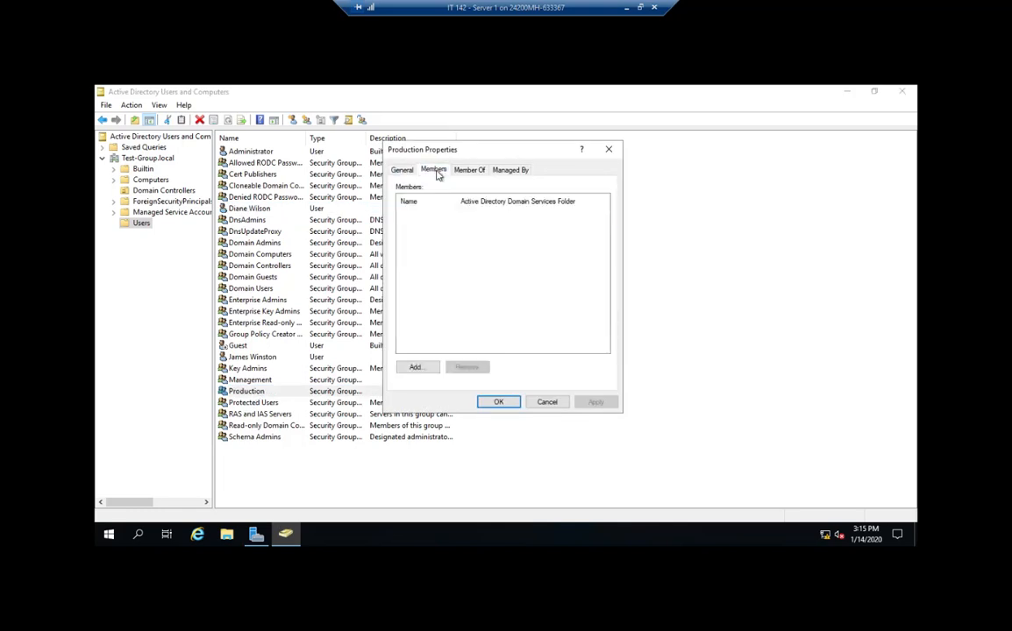
pyautogui.click(415, 367)
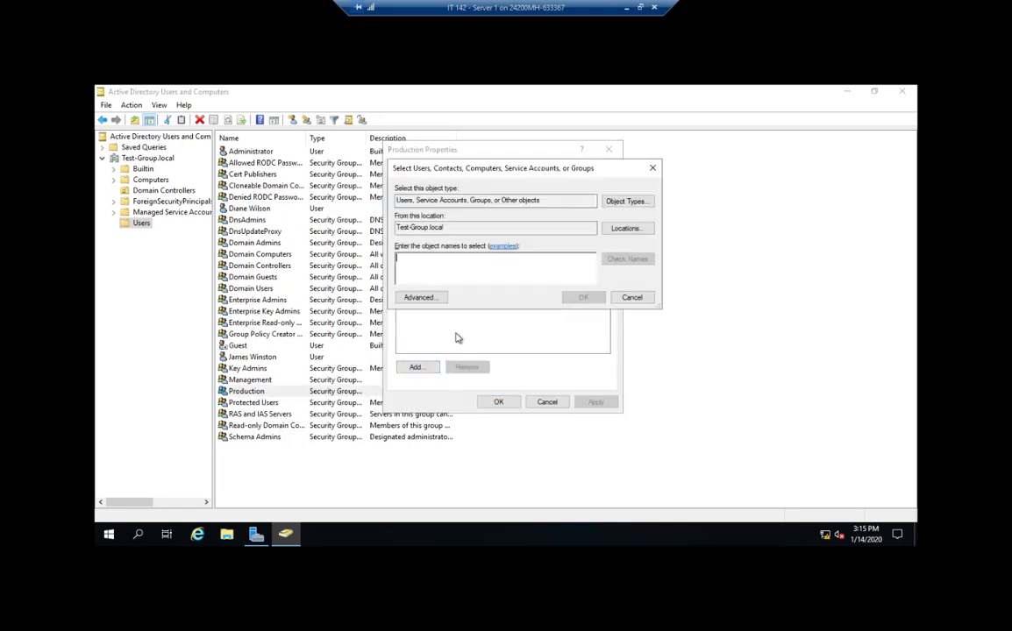
pyautogui.write('diane')
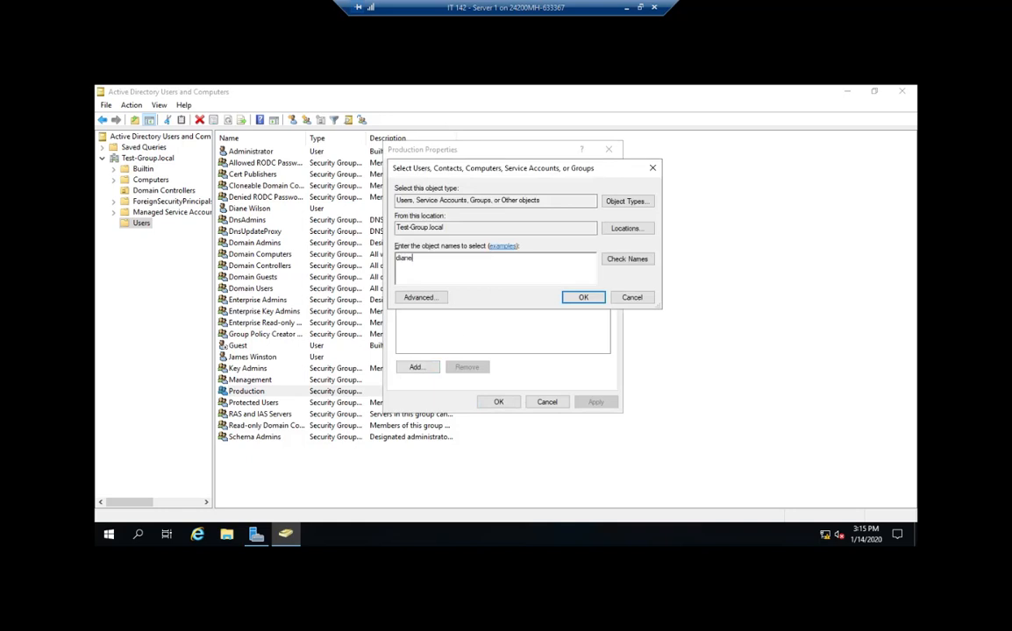
pyautogui.click(628, 258)
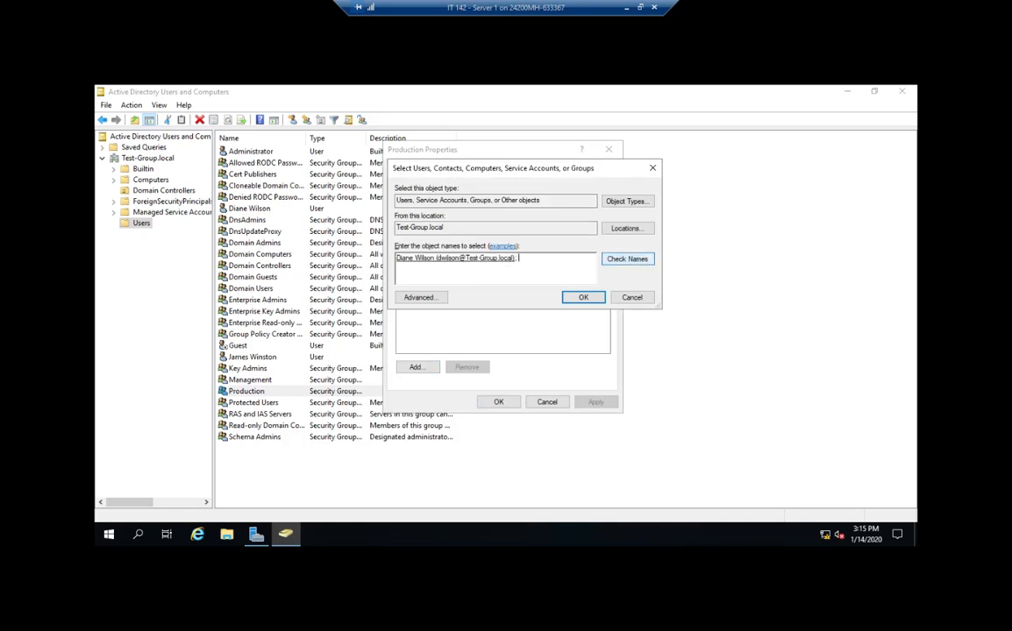
pyautogui.write('; hames')
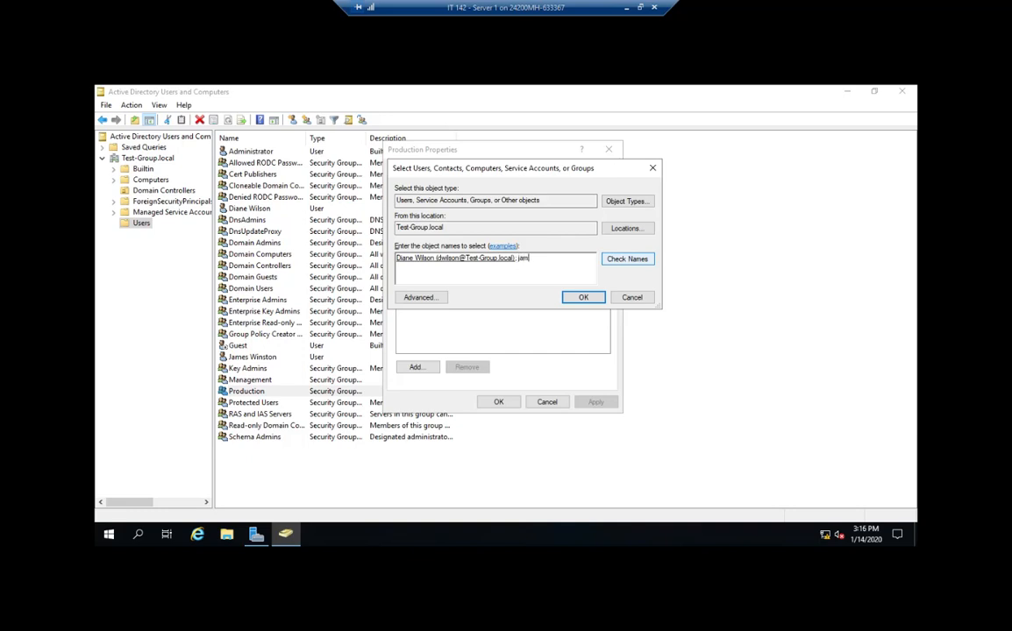
pyautogui.click(627, 259)
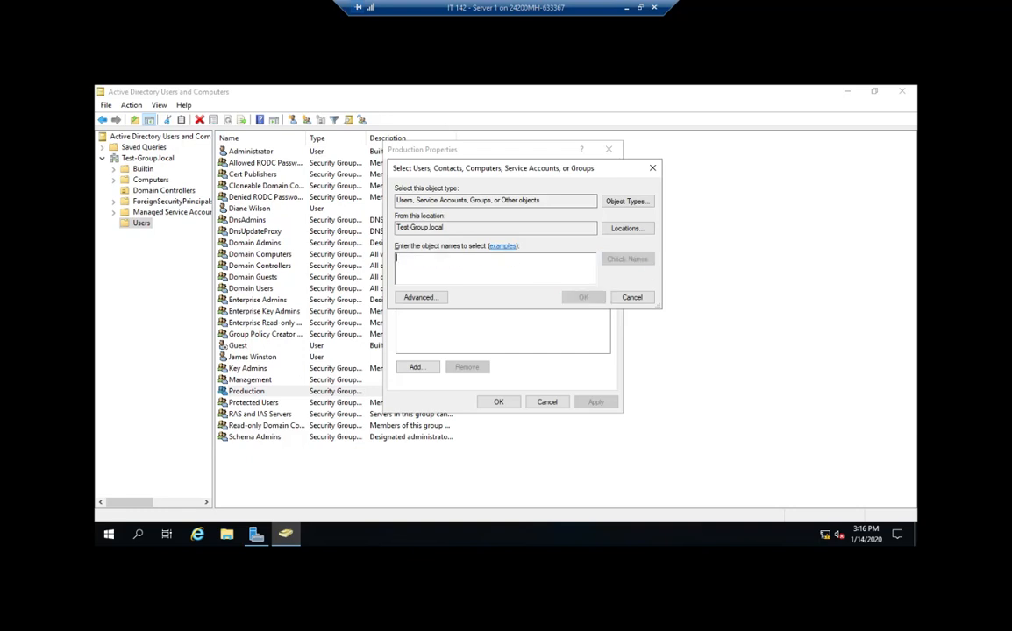
pyautogui.write('diane')
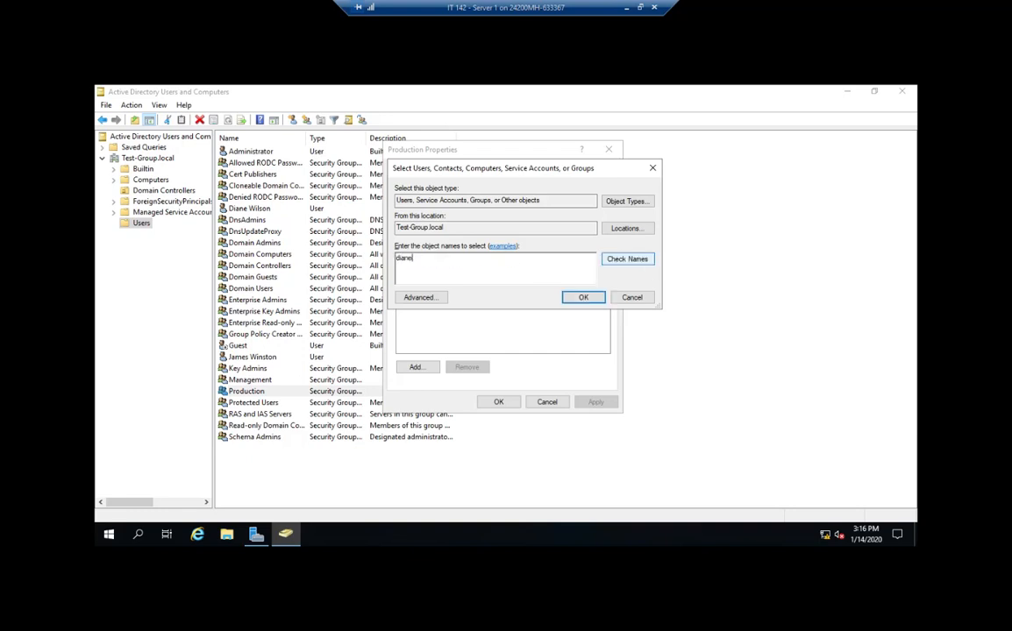
pyautogui.write('; jamesw')
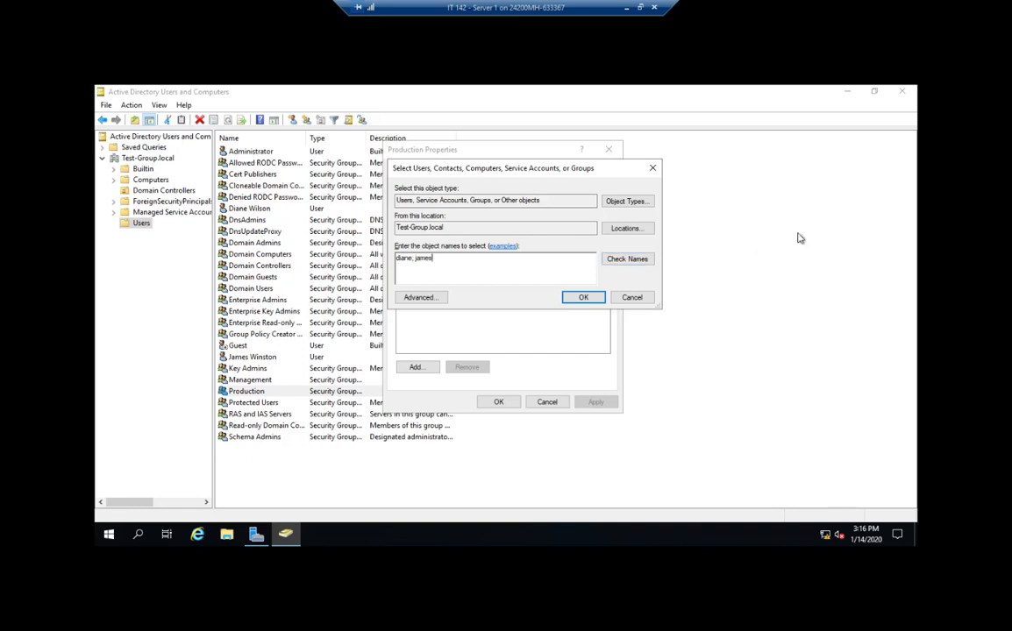
pyautogui.click(627, 259)
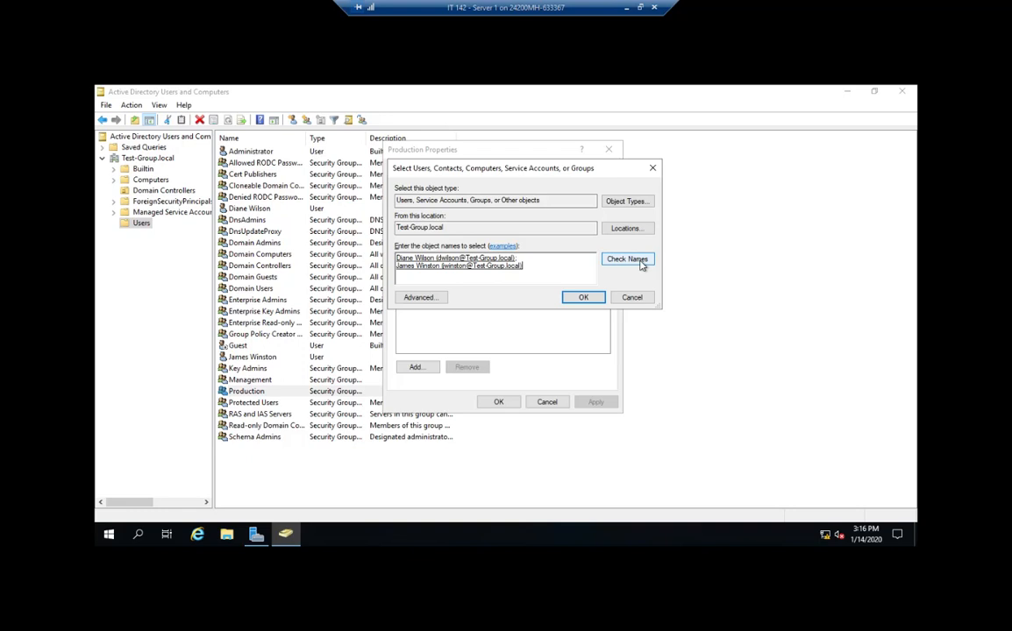
pyautogui.click(583, 297)
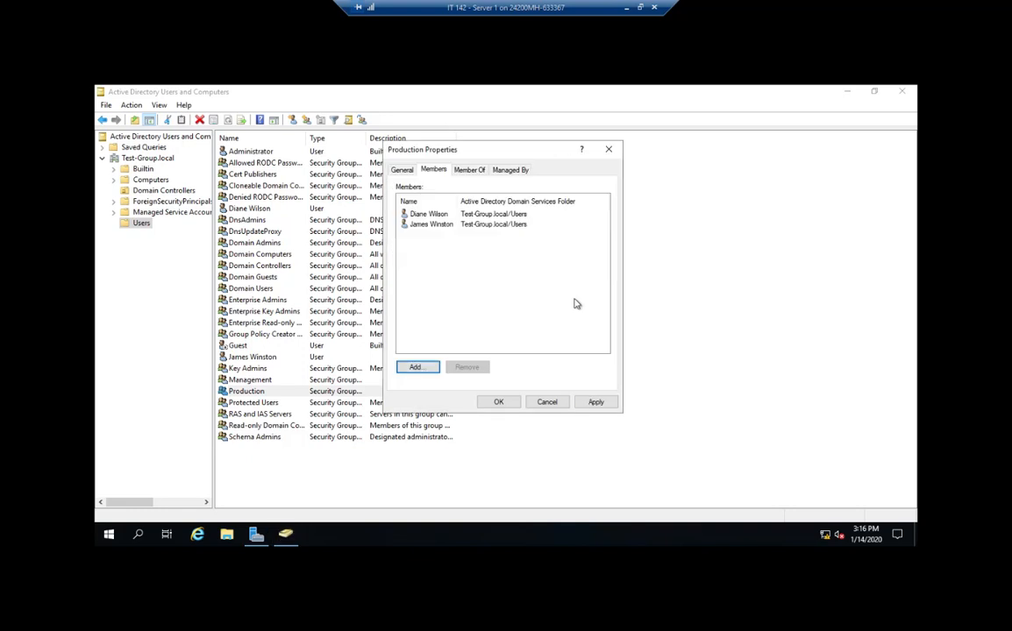
pyautogui.moveTo(567, 292)
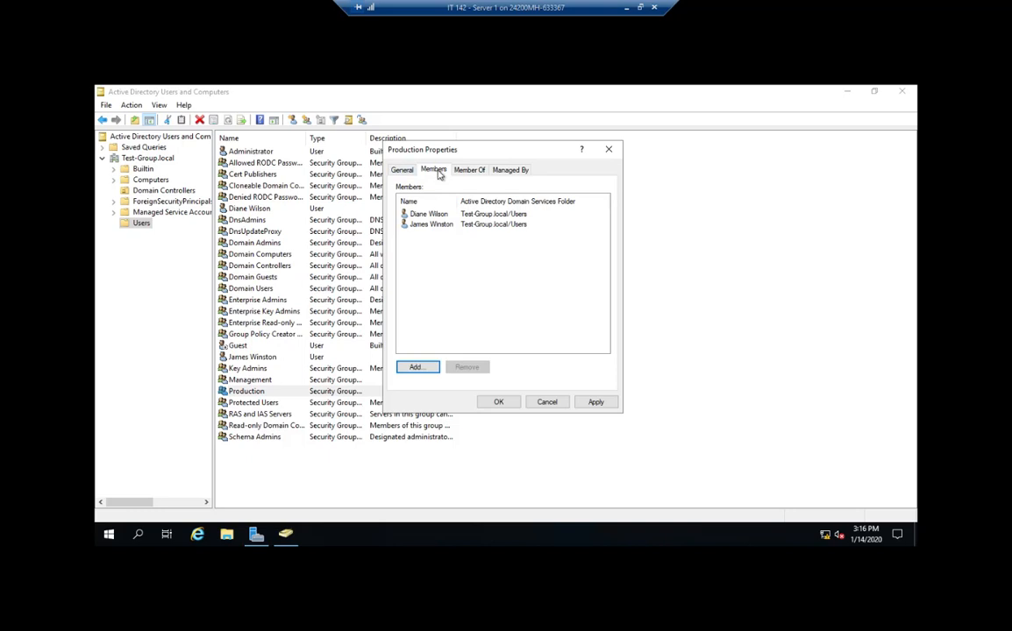
pyautogui.moveTo(468, 179)
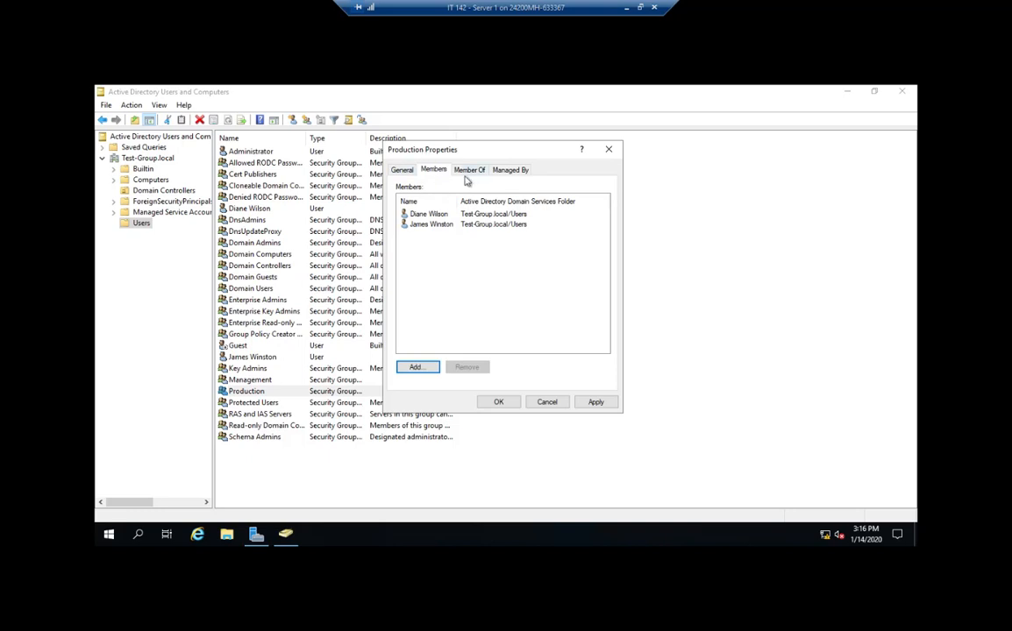
pyautogui.moveTo(474, 176)
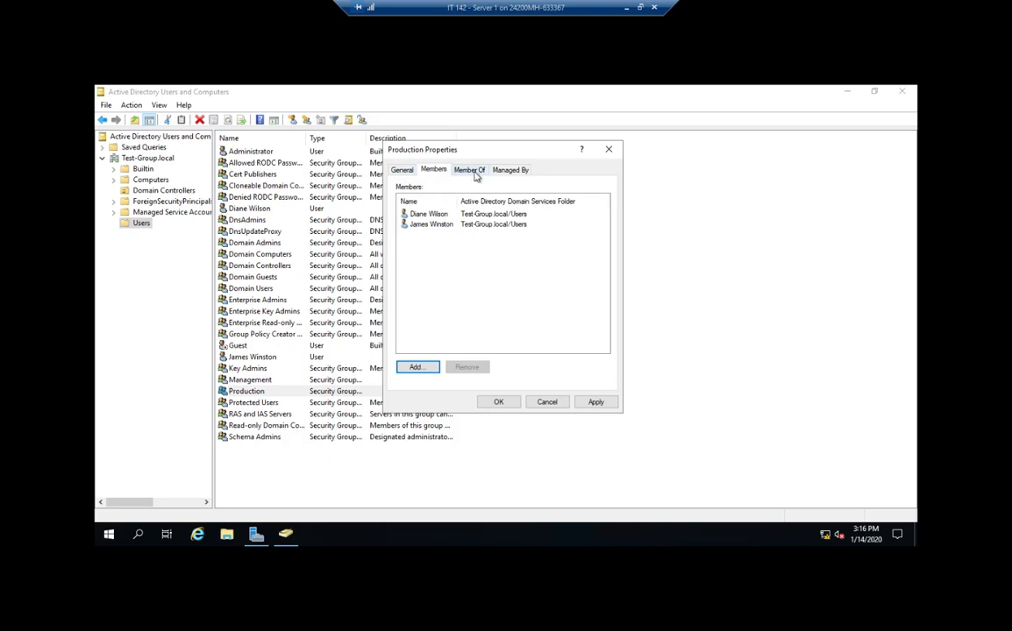